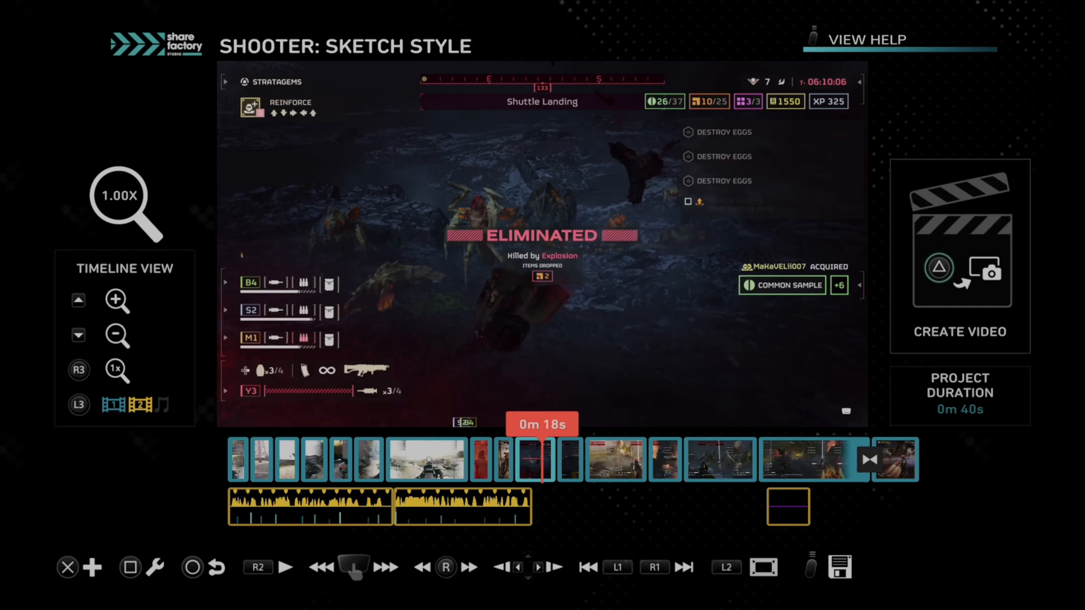
- Add Track 2 for webcam commentary from the Add menu and enter Camera Mode
{"action": "left_click", "coordinate": [93, 568]}
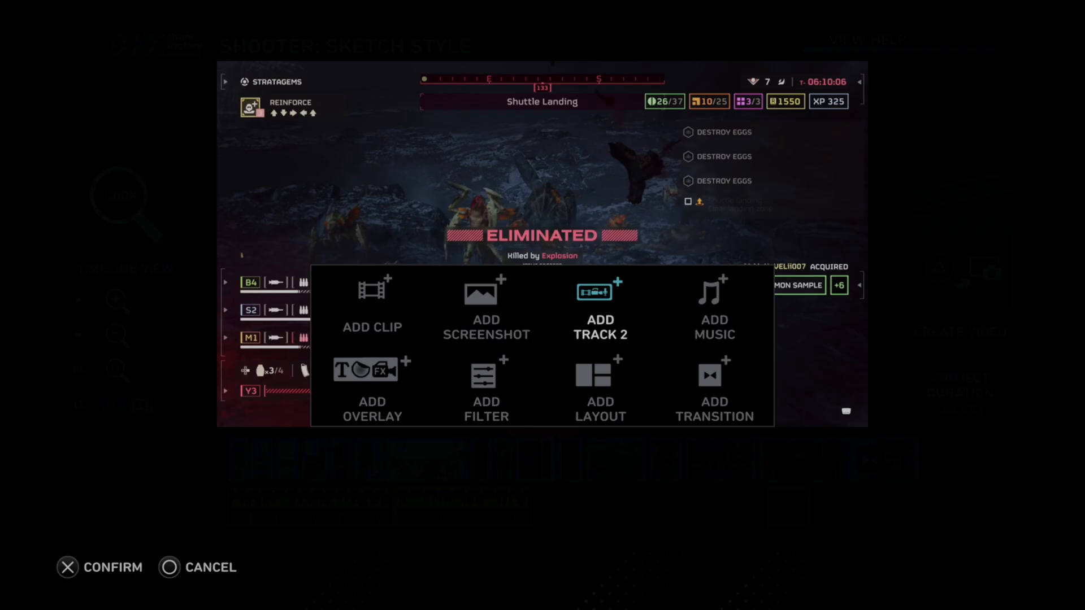
{"action": "left_click", "coordinate": [600, 292]}
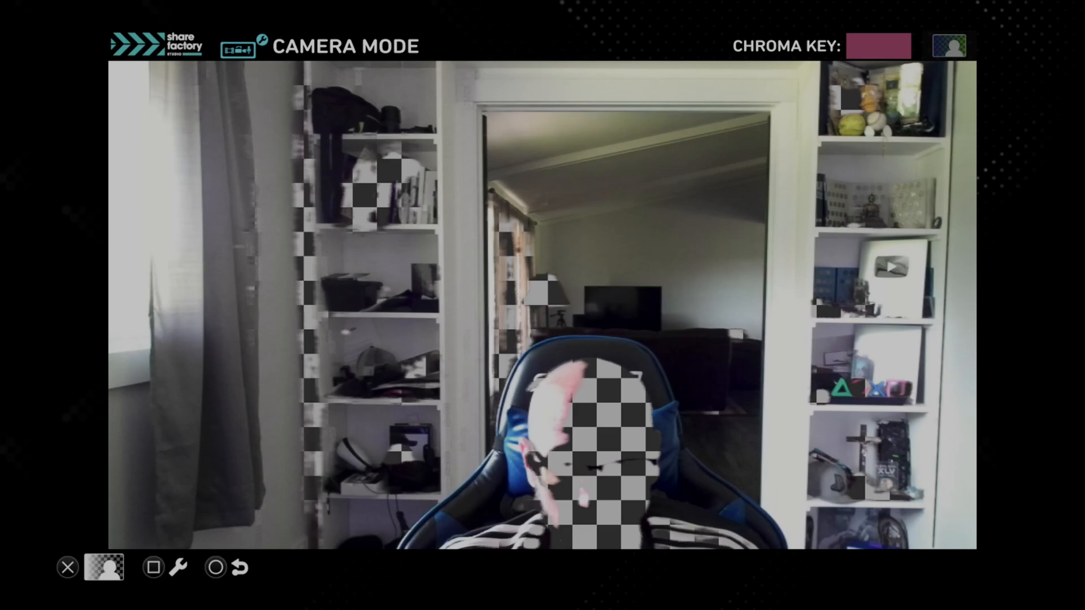
- Bring up the camera adjustment options and choose Camera Tuning
{"action": "left_click", "coordinate": [107, 583]}
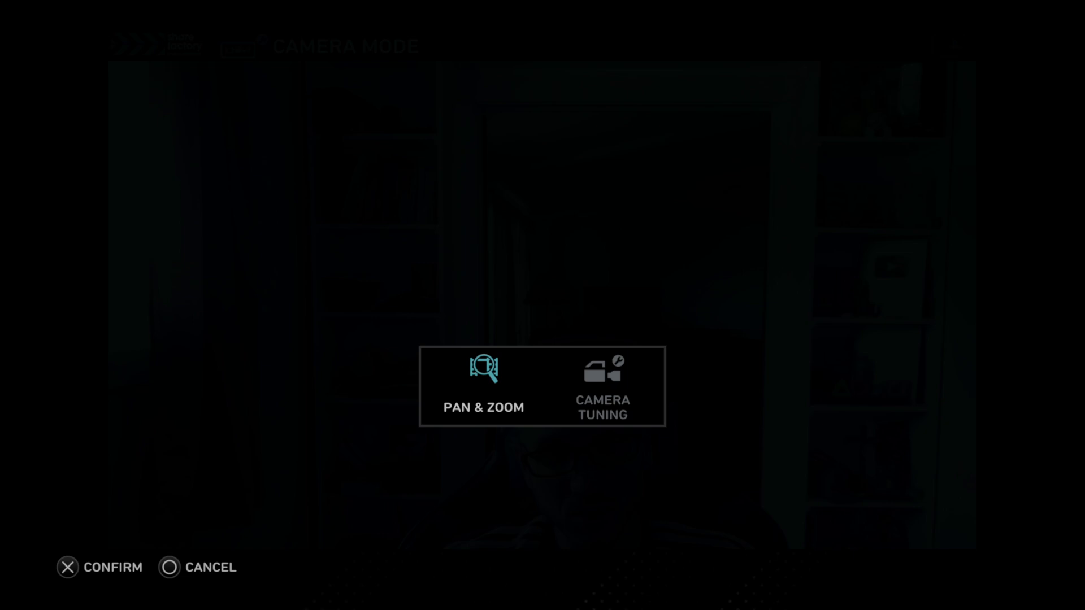
{"action": "left_click", "coordinate": [604, 392]}
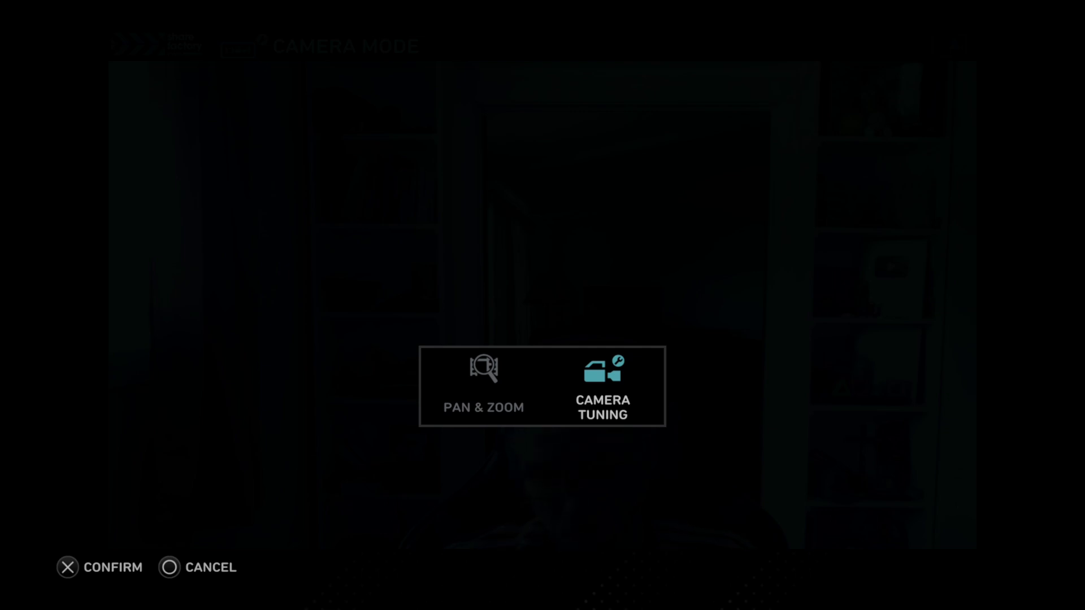
- Set the webcam saturation to 0.75 in Camera Tuning
{"action": "left_click", "coordinate": [604, 387]}
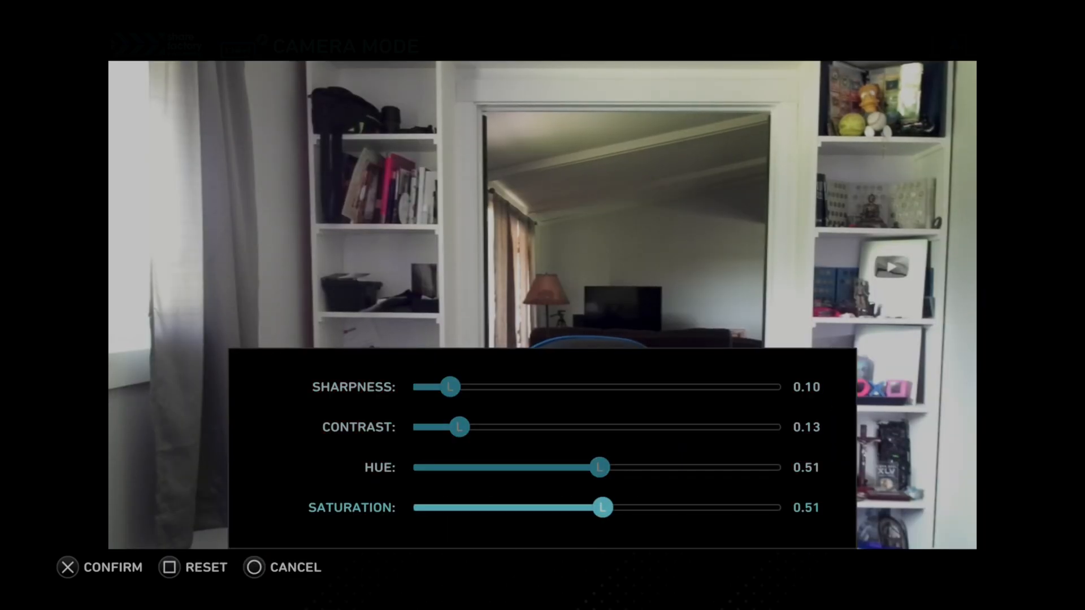
{"action": "left_click_drag", "start_coordinate": [602, 507], "coordinate": [623, 507]}
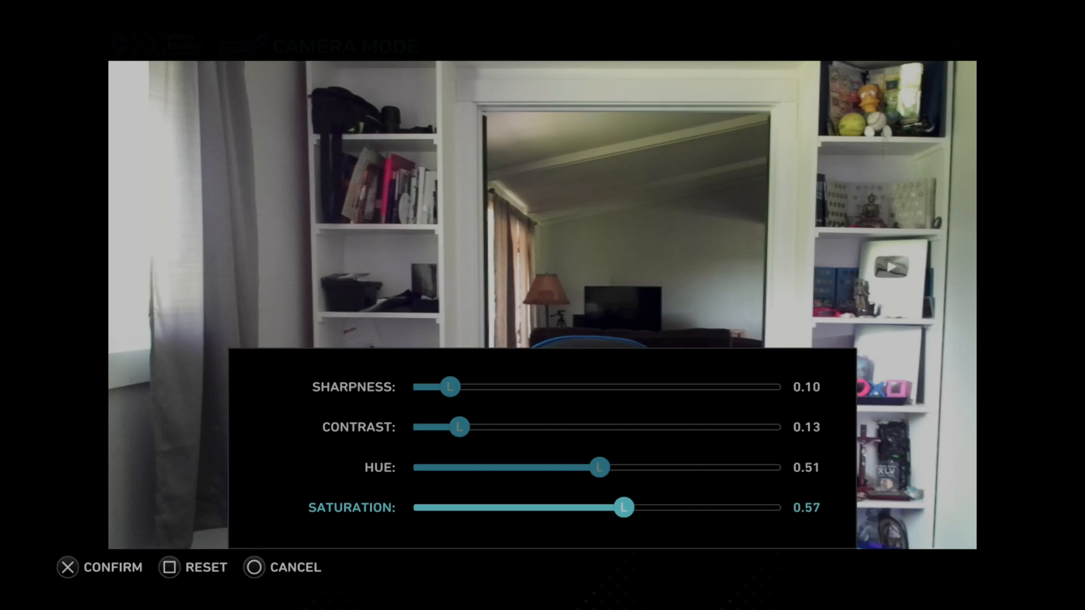
{"action": "left_click_drag", "start_coordinate": [622, 507], "coordinate": [778, 507]}
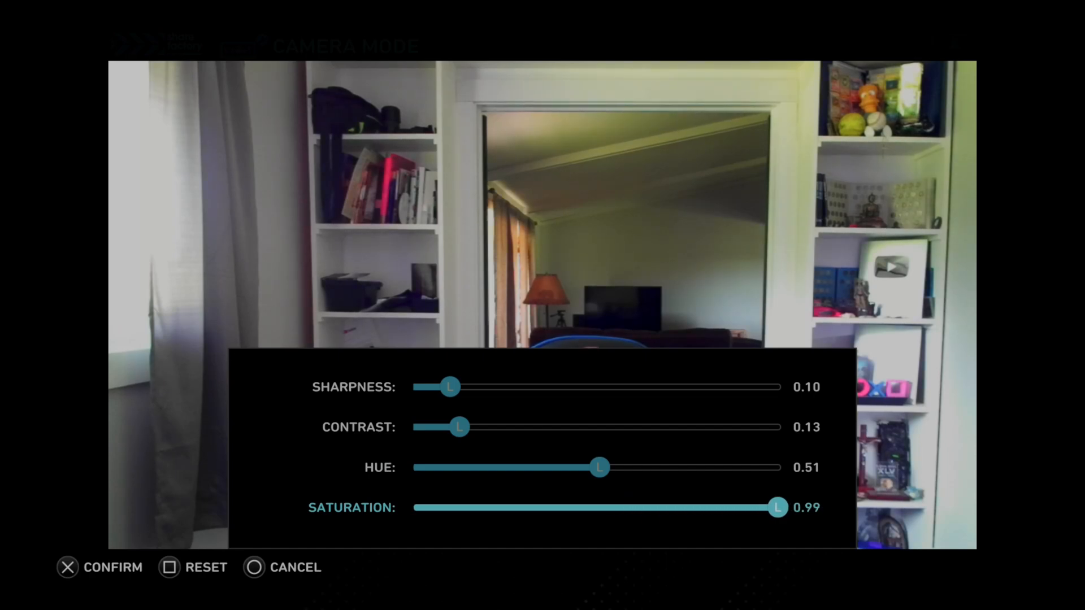
{"action": "left_click_drag", "start_coordinate": [776, 507], "coordinate": [609, 507]}
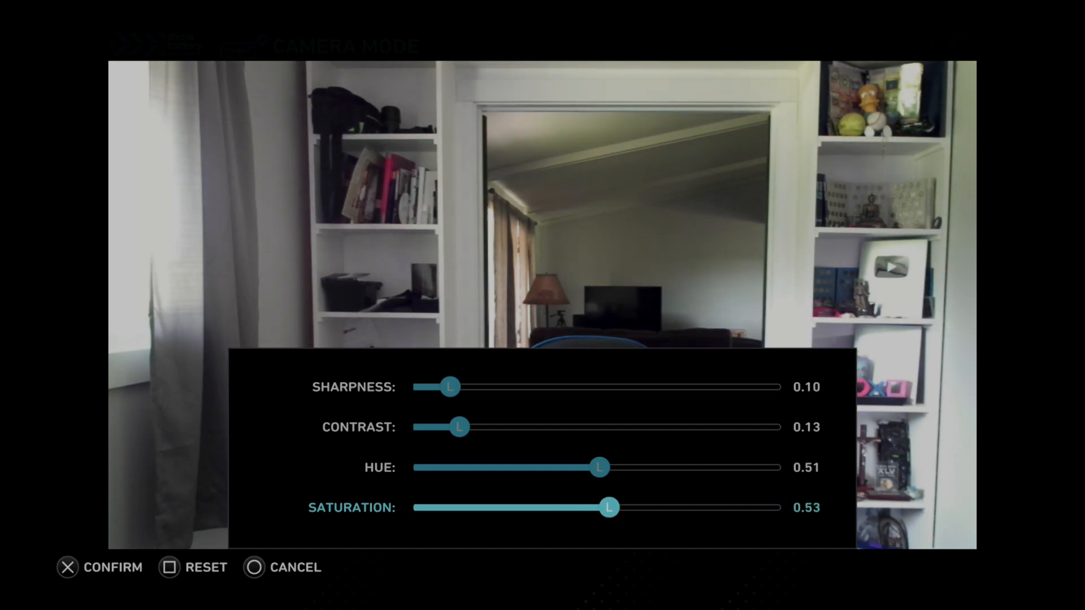
{"action": "left_click_drag", "start_coordinate": [609, 507], "coordinate": [681, 508]}
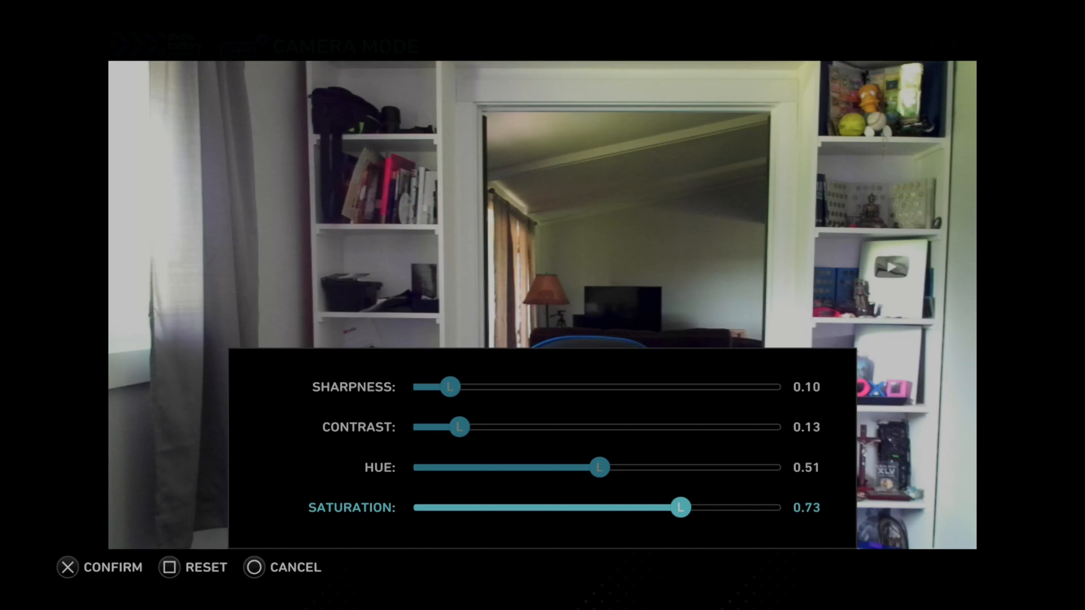
{"action": "left_click_drag", "start_coordinate": [680, 507], "coordinate": [688, 507]}
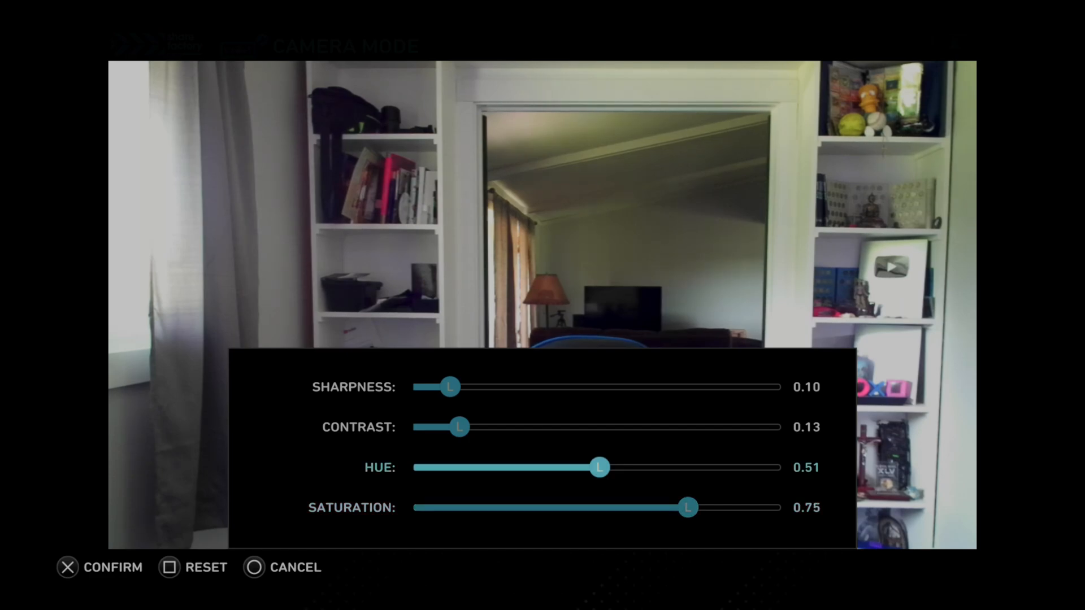
- Return the hue to 0.51 and set the contrast to 0.11
{"action": "left_click_drag", "start_coordinate": [599, 468], "coordinate": [414, 468]}
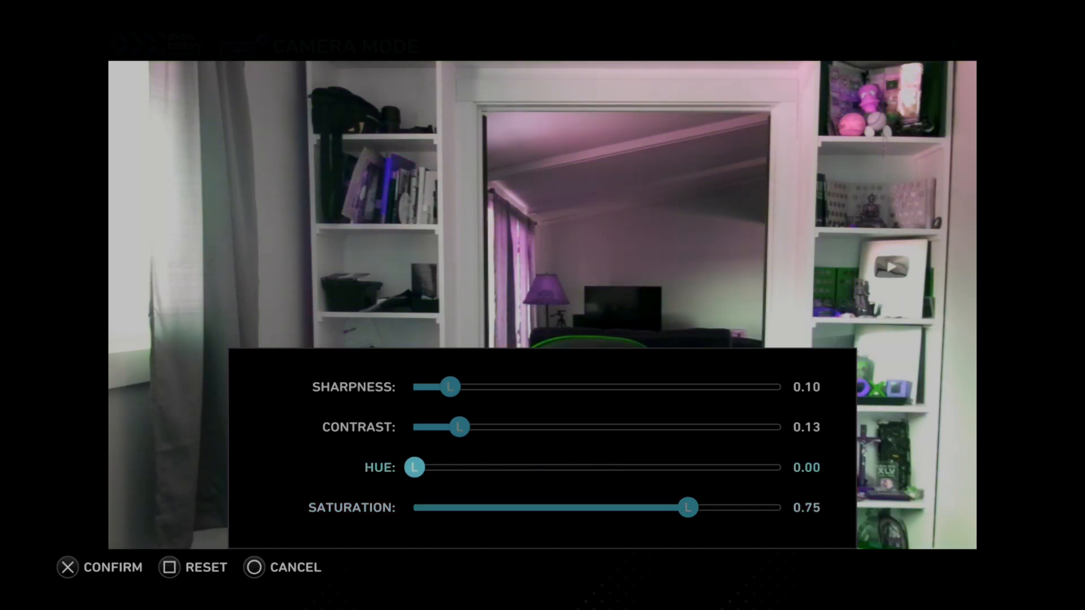
{"action": "left_click_drag", "start_coordinate": [415, 467], "coordinate": [705, 467]}
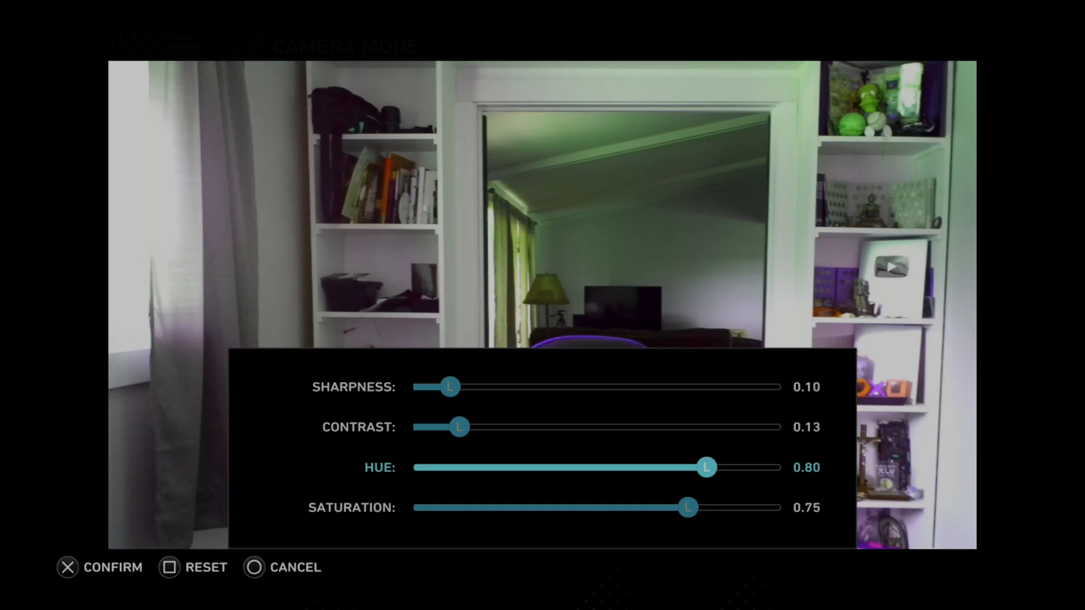
{"action": "left_click_drag", "start_coordinate": [708, 467], "coordinate": [562, 467]}
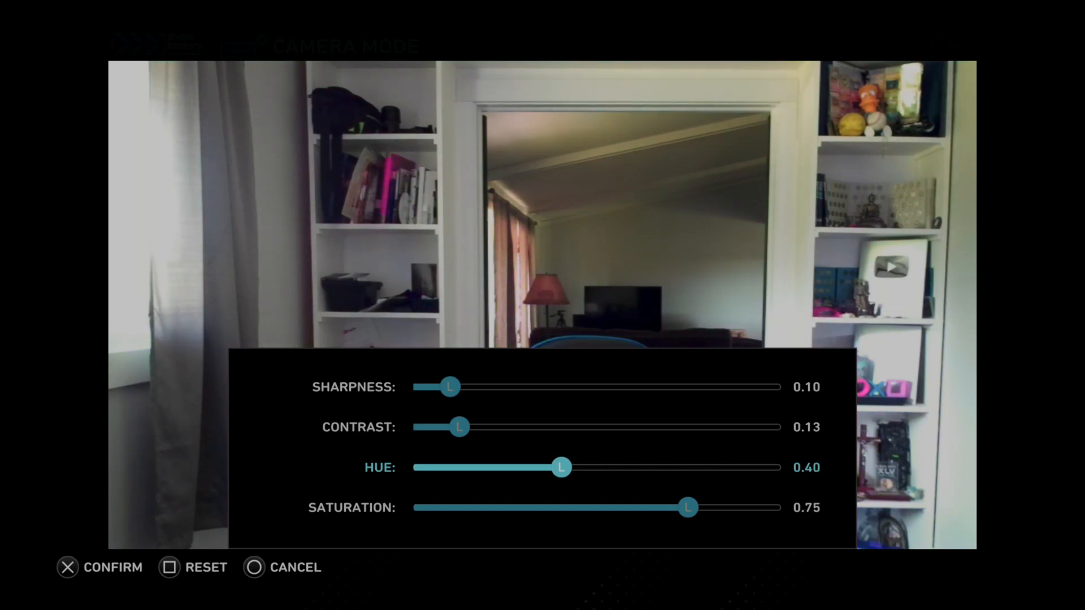
{"action": "left_click_drag", "start_coordinate": [562, 468], "coordinate": [587, 468]}
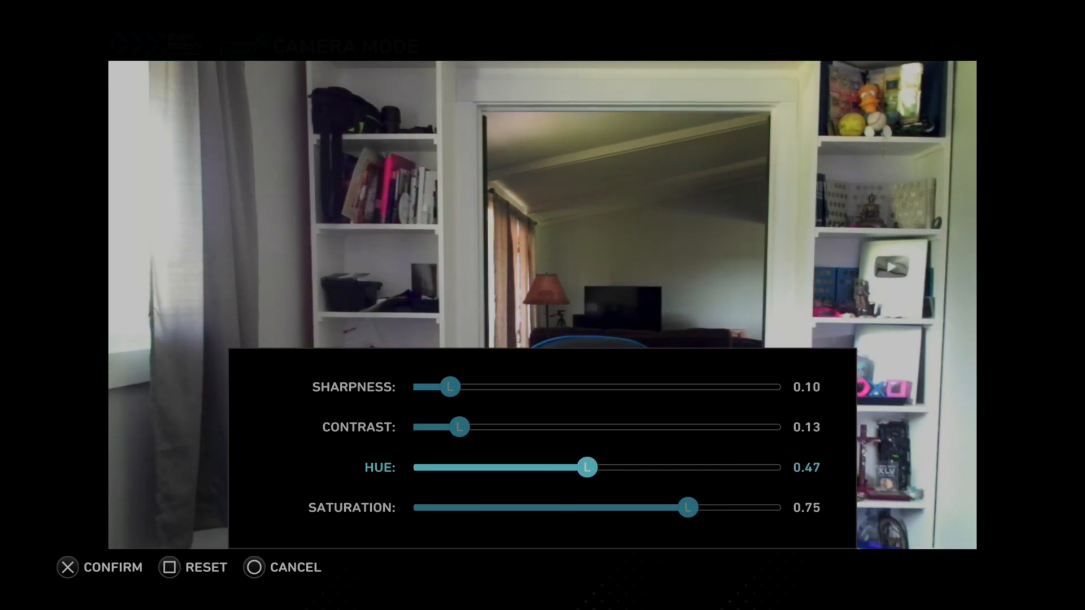
{"action": "left_click_drag", "start_coordinate": [588, 468], "coordinate": [602, 468]}
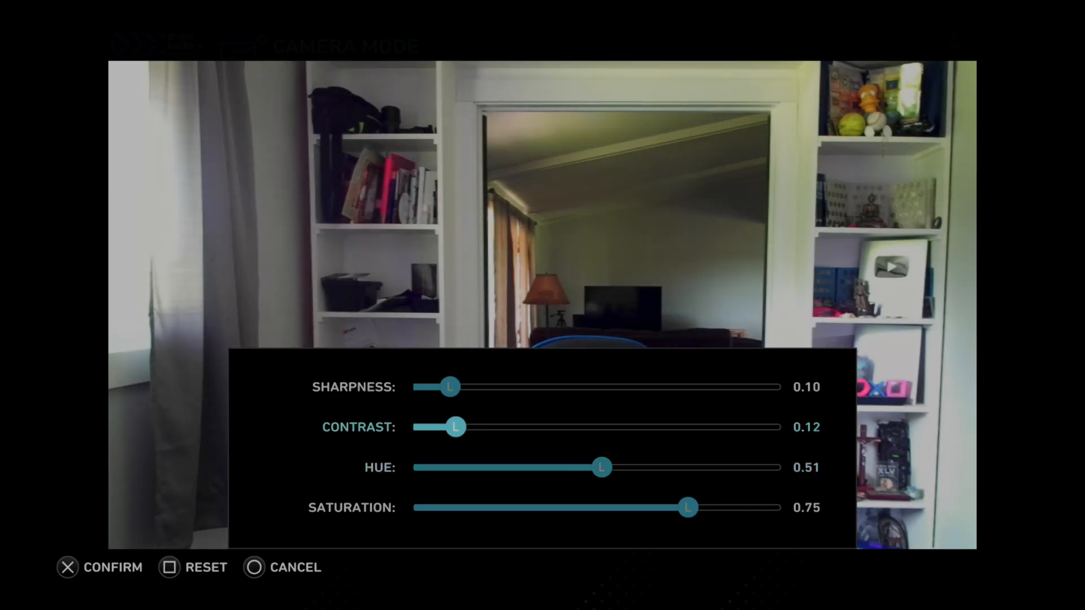
{"action": "left_click_drag", "start_coordinate": [454, 427], "coordinate": [445, 427]}
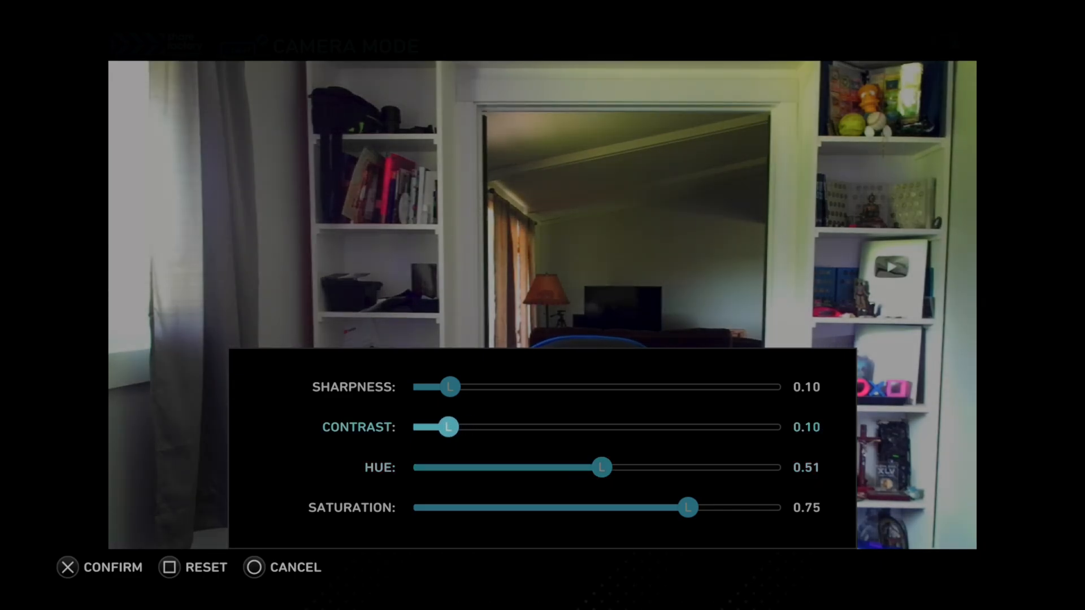
{"action": "left_click_drag", "start_coordinate": [444, 427], "coordinate": [450, 428]}
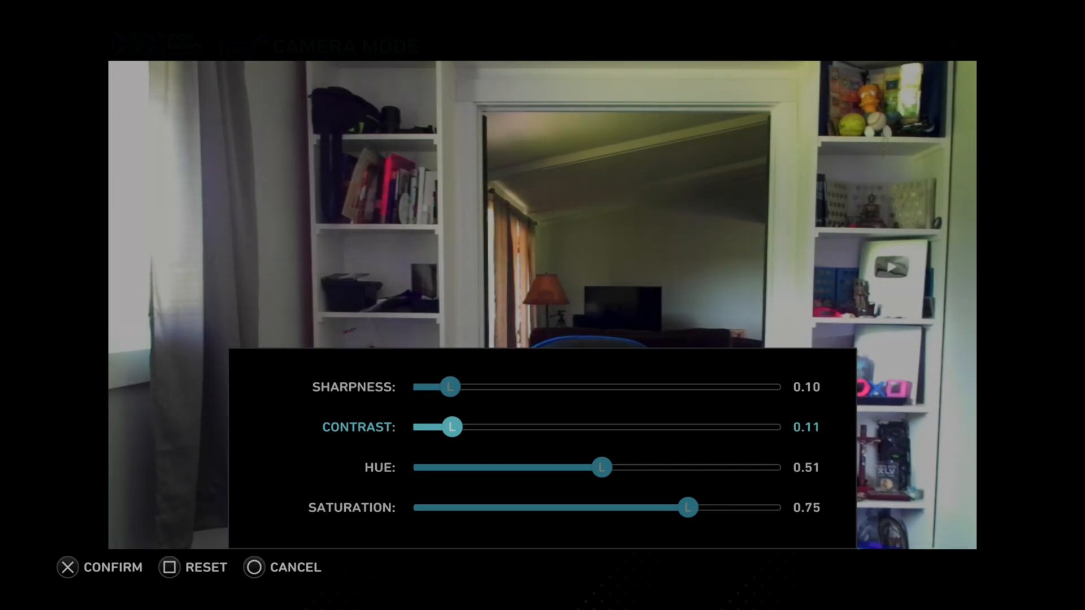
- Adjust the sharpness slider, sweeping it from zero to full and back
{"action": "left_click_drag", "start_coordinate": [450, 387], "coordinate": [413, 387]}
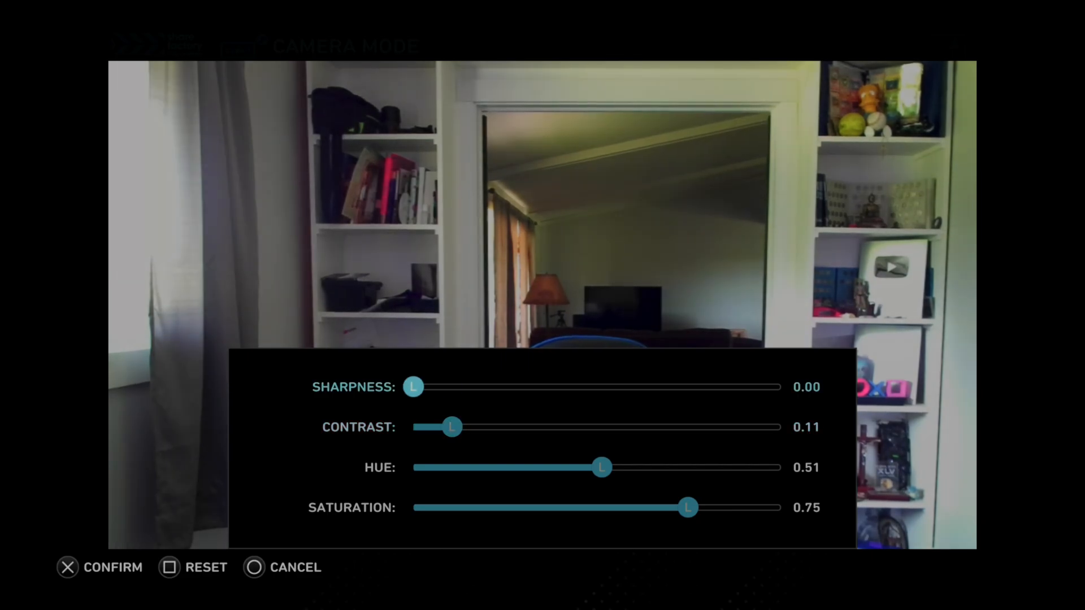
{"action": "left_click_drag", "start_coordinate": [414, 386], "coordinate": [780, 387]}
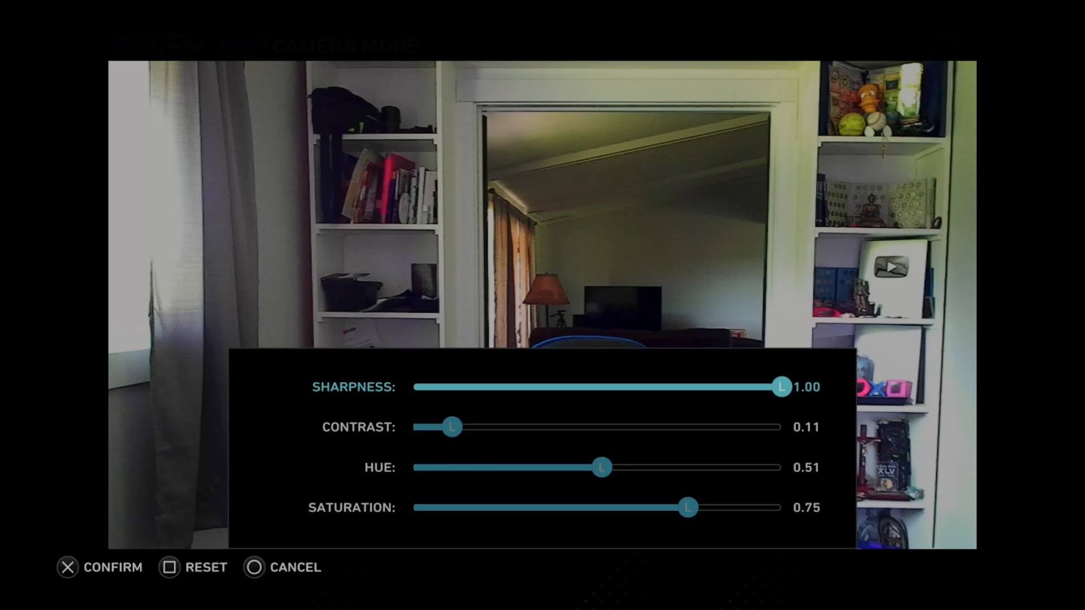
{"action": "left_click_drag", "start_coordinate": [781, 387], "coordinate": [450, 386]}
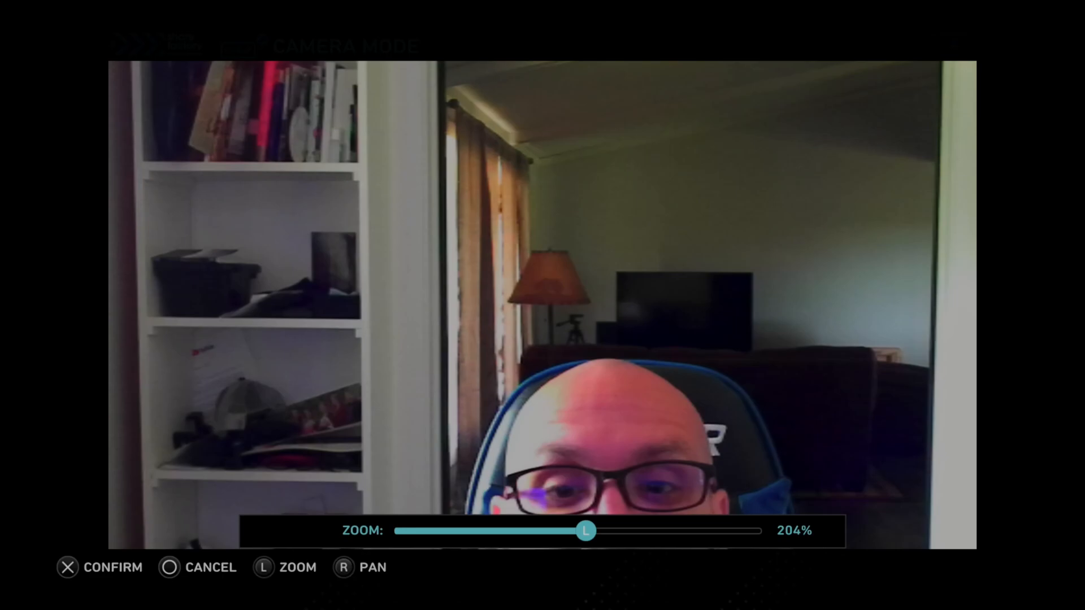
- Zoom the webcam image to 204% and frame it around the head and chair
{"action": "left_click_drag", "start_coordinate": [587, 531], "coordinate": [761, 531]}
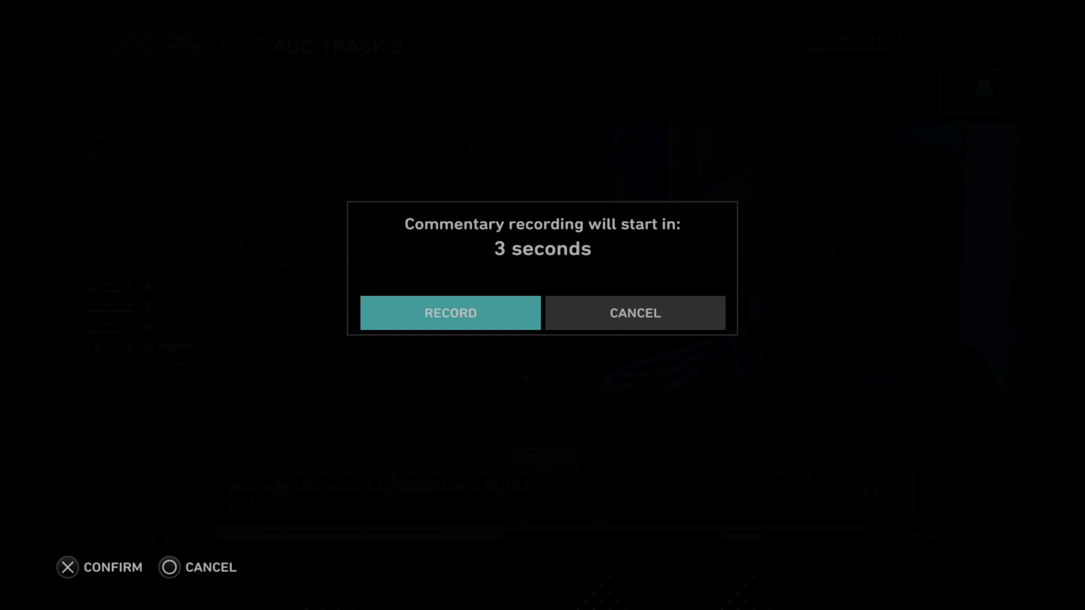
- Record webcam commentary over the gameplay onto Track 2, then stop recording
{"action": "left_click", "coordinate": [450, 313]}
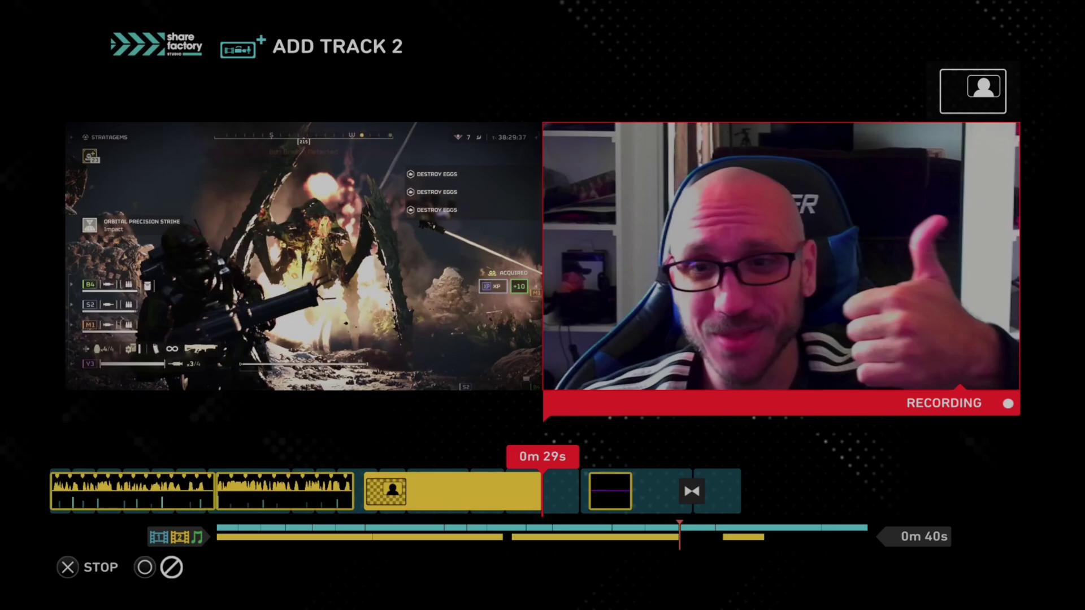
{"action": "left_click", "coordinate": [68, 567]}
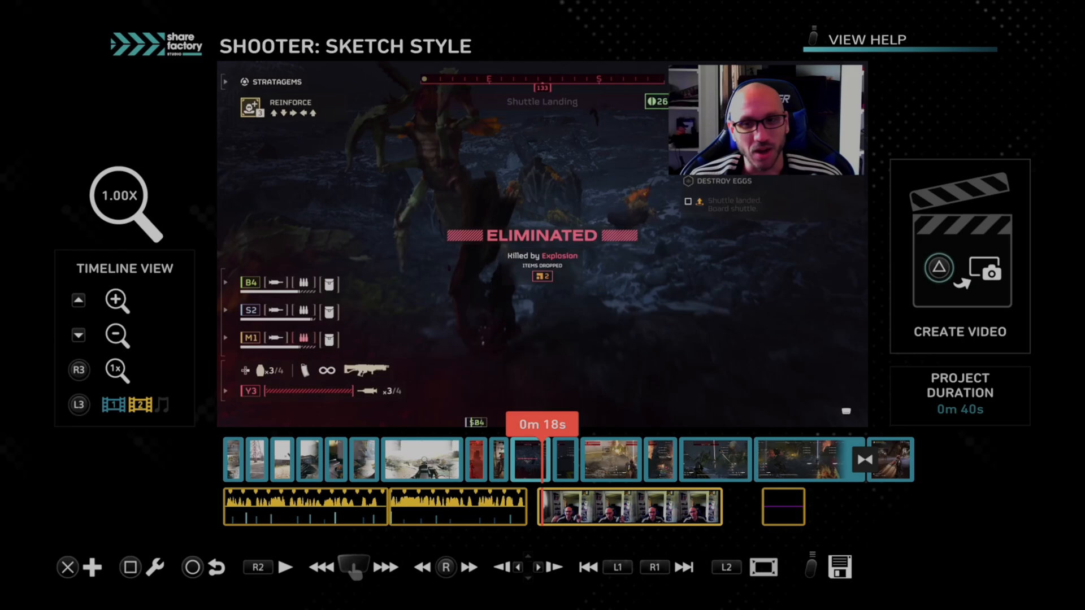
- Bring up the editing options for the clip on the timeline
{"action": "left_click", "coordinate": [286, 567]}
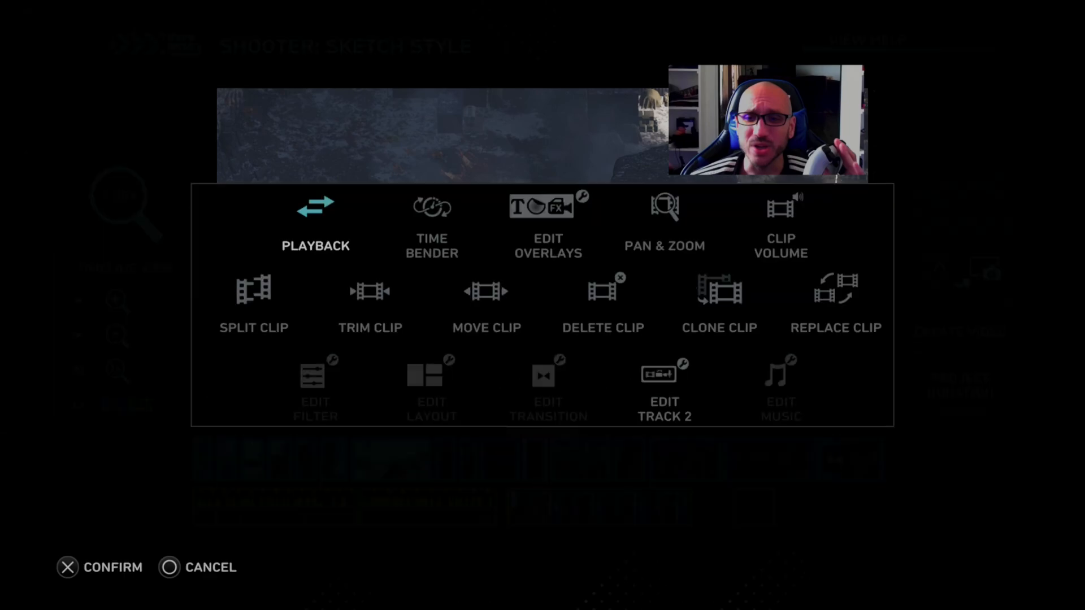
- Choose Edit Track 2 to show the PIP layout, backdrop and settings options
{"action": "left_click", "coordinate": [665, 376]}
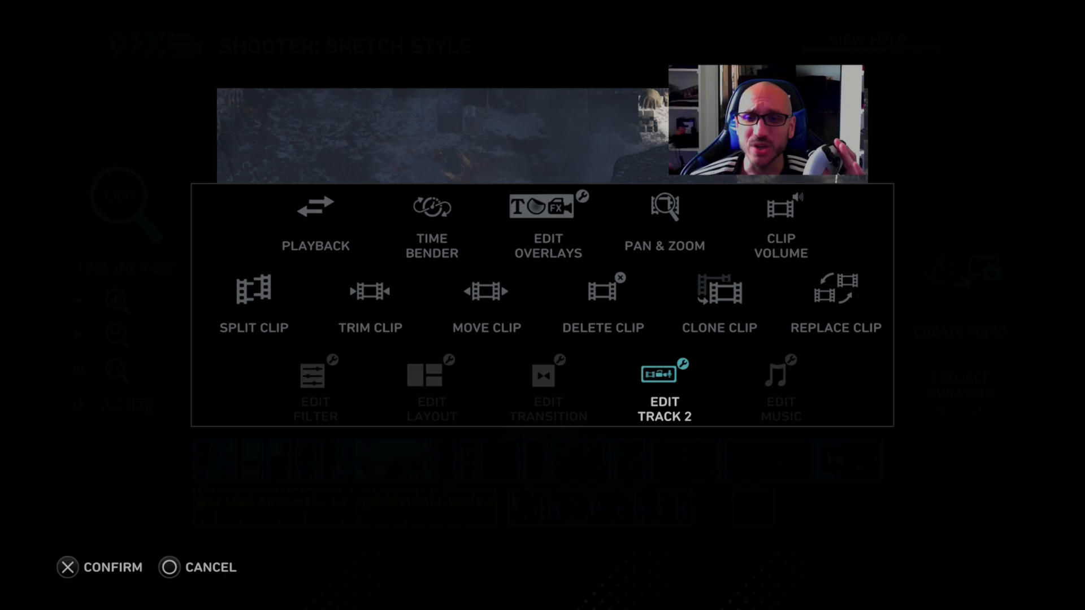
{"action": "left_click", "coordinate": [665, 376]}
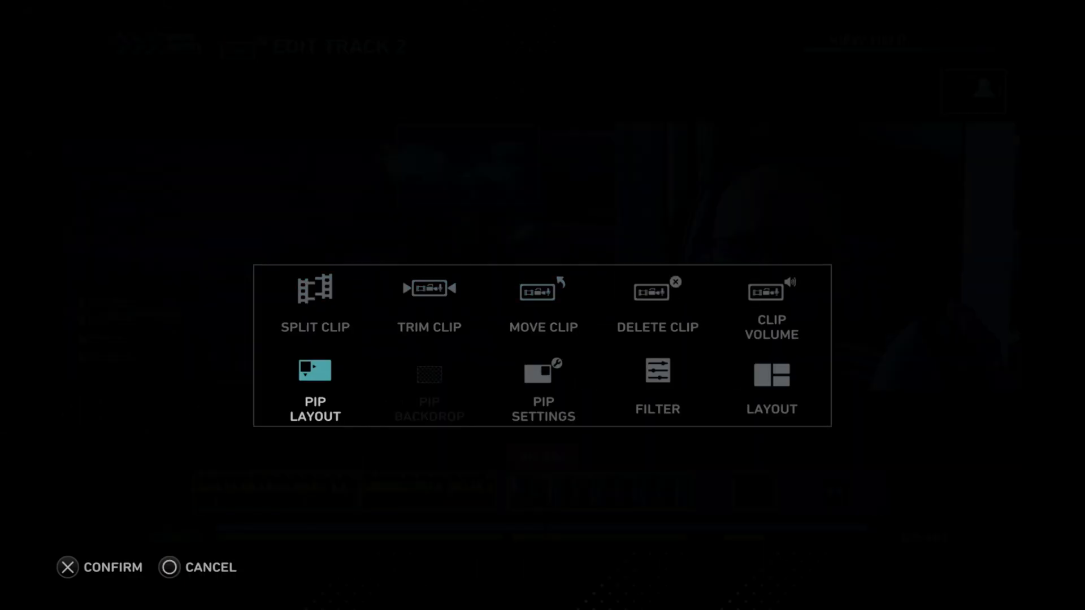
- Set the PIP layout to Side by Side after trying the centered position
{"action": "left_click", "coordinate": [314, 386]}
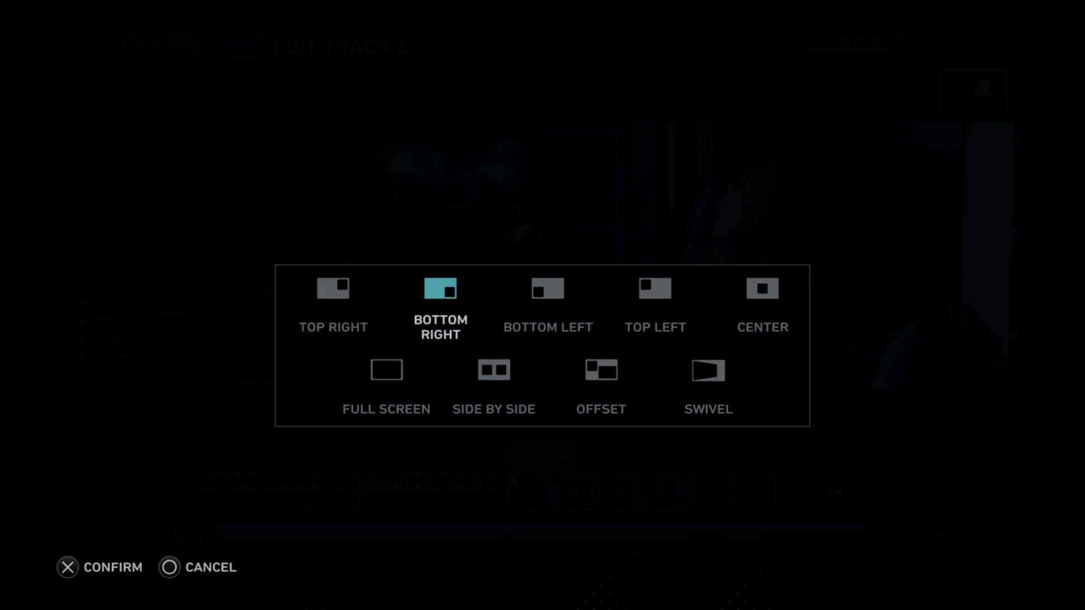
{"action": "left_click", "coordinate": [762, 292]}
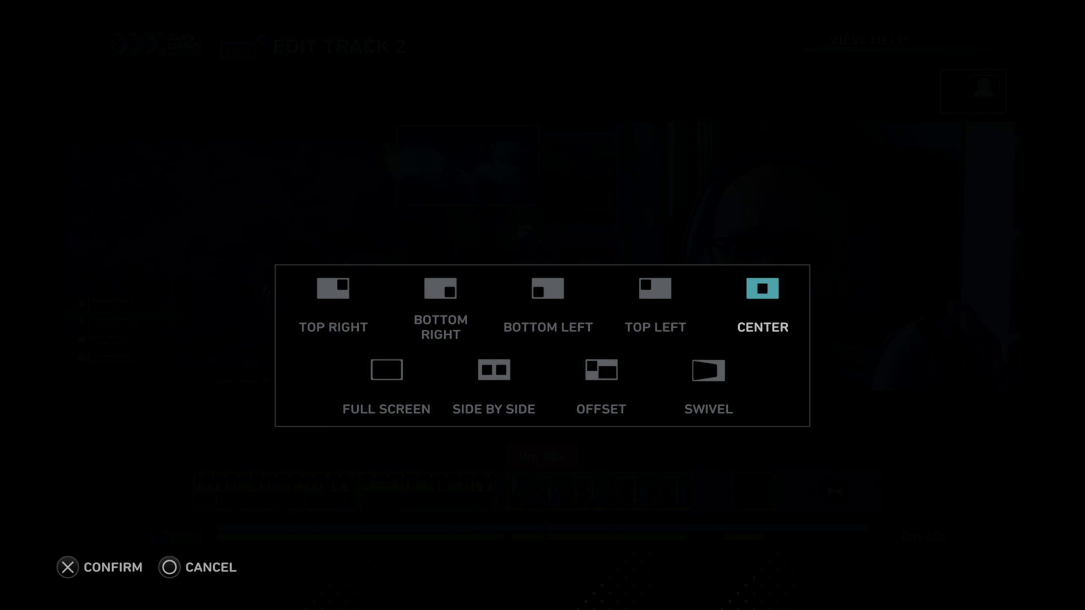
{"action": "left_click", "coordinate": [387, 371]}
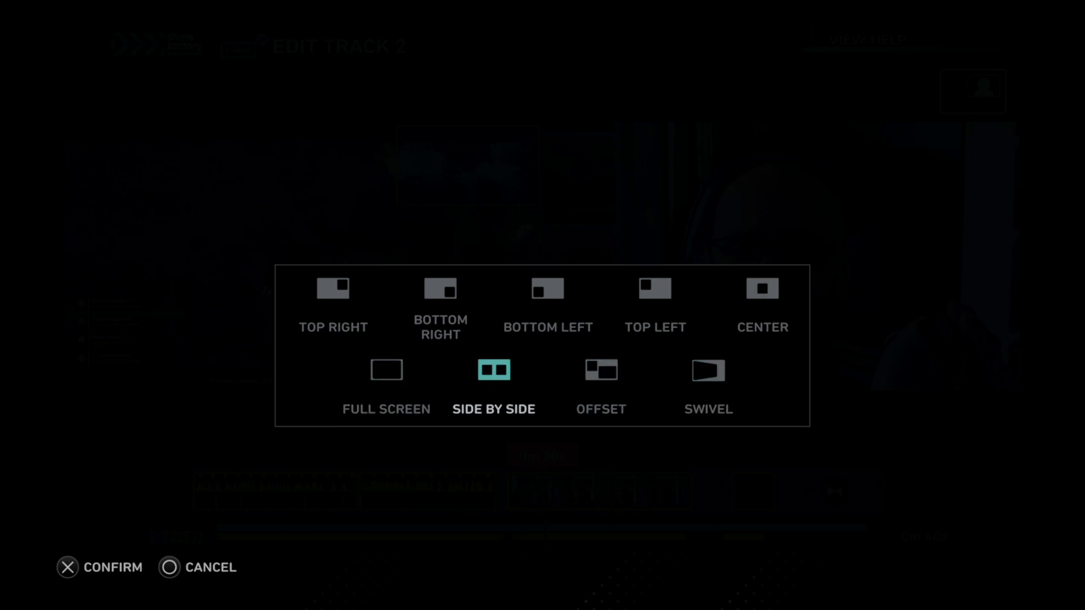
{"action": "left_click", "coordinate": [66, 567]}
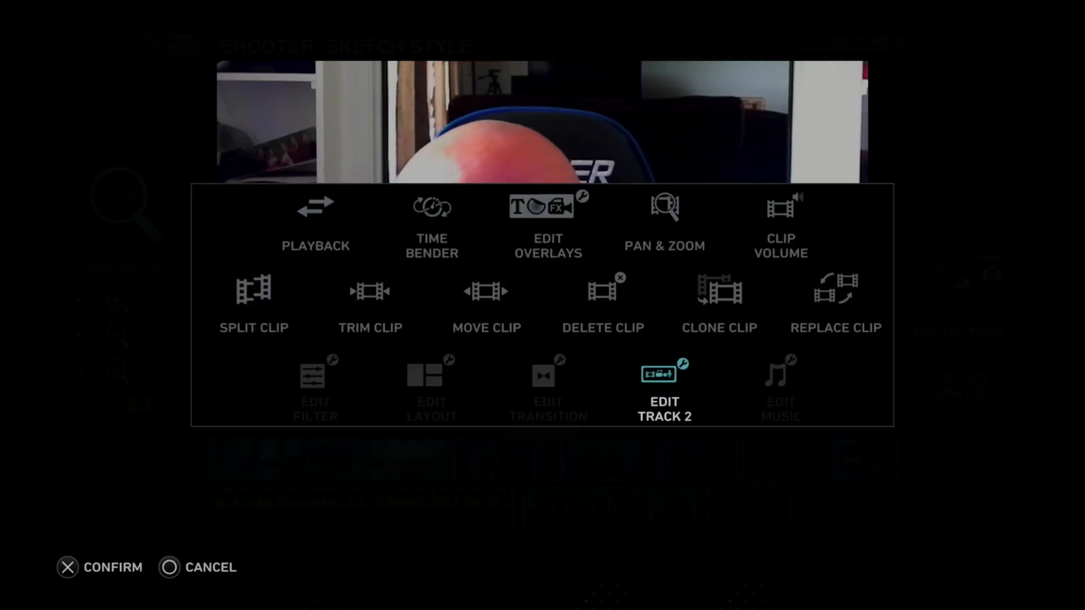
- Return to the Track 2 editing options and the PIP layout choices
{"action": "left_click", "coordinate": [664, 379]}
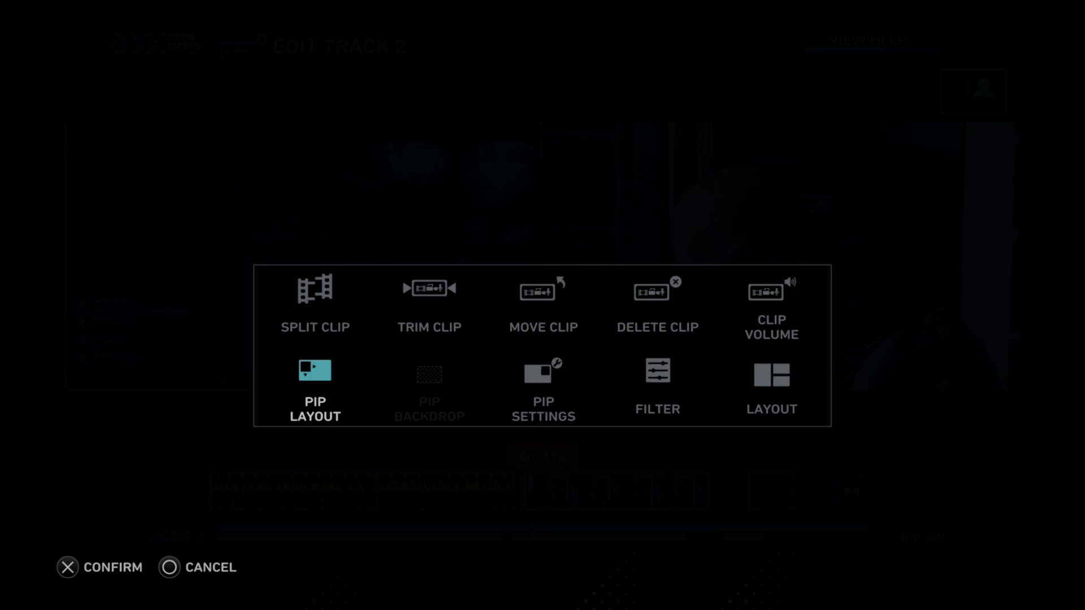
{"action": "left_click", "coordinate": [314, 373]}
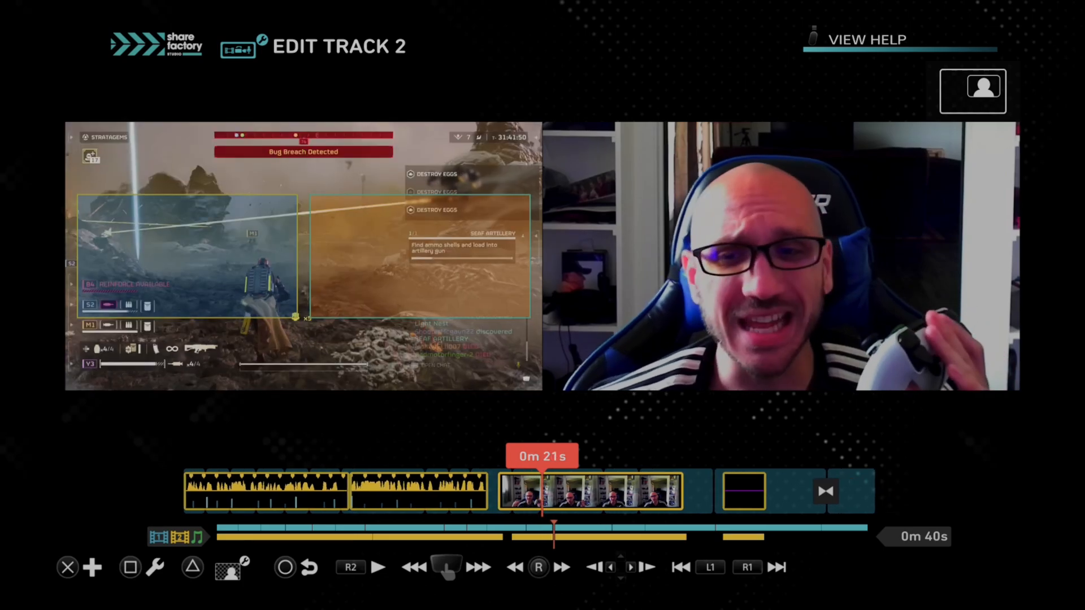
- Cycle the PIP Color Blend Mode through to Hard Light and confirm the settings
{"action": "left_click", "coordinate": [228, 567]}
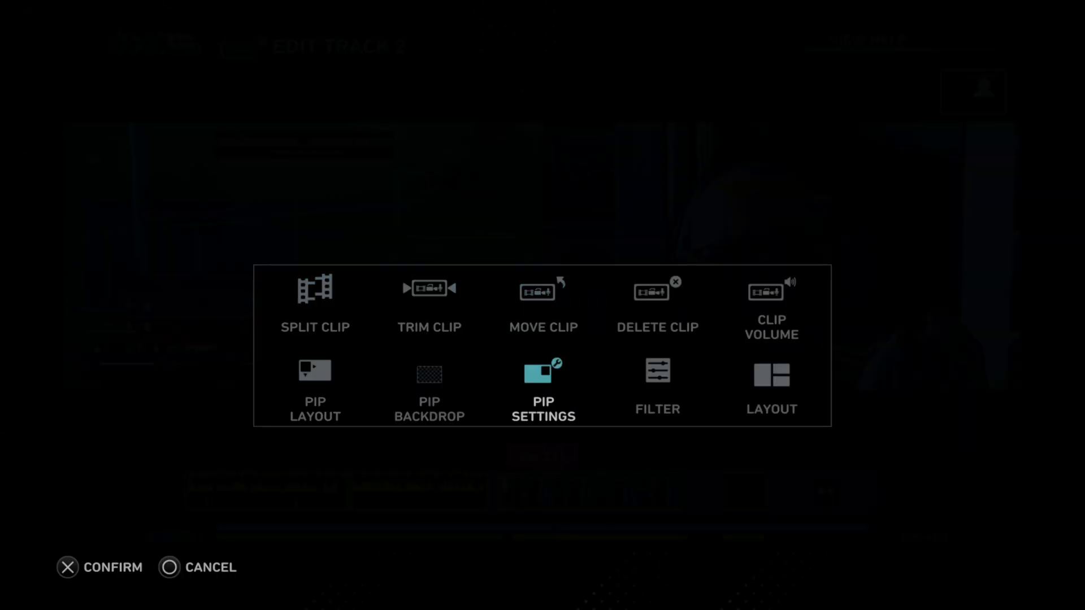
{"action": "left_click", "coordinate": [543, 388]}
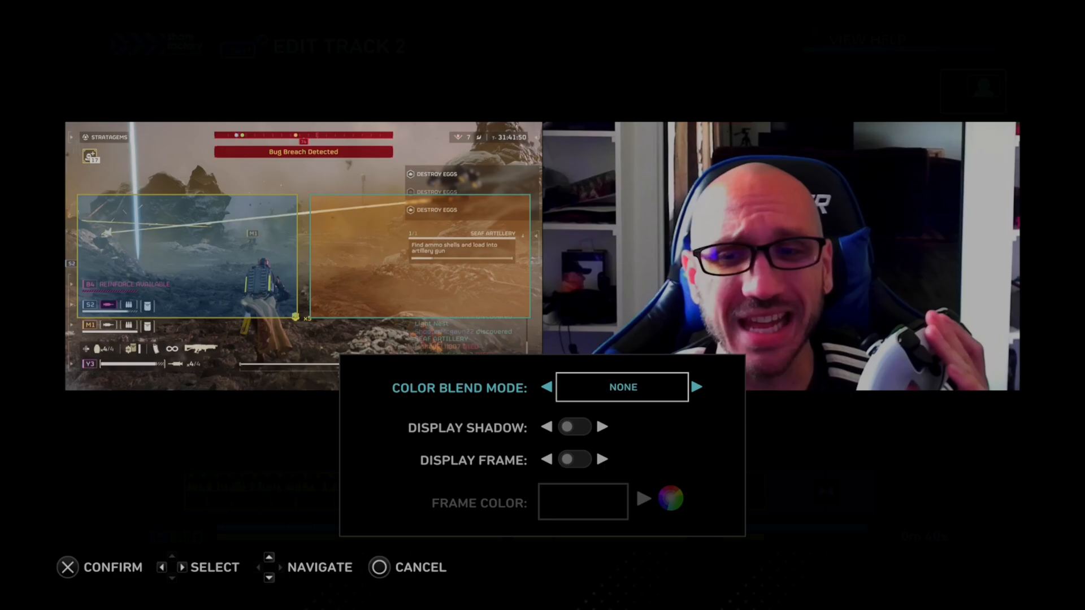
{"action": "left_click", "coordinate": [696, 387]}
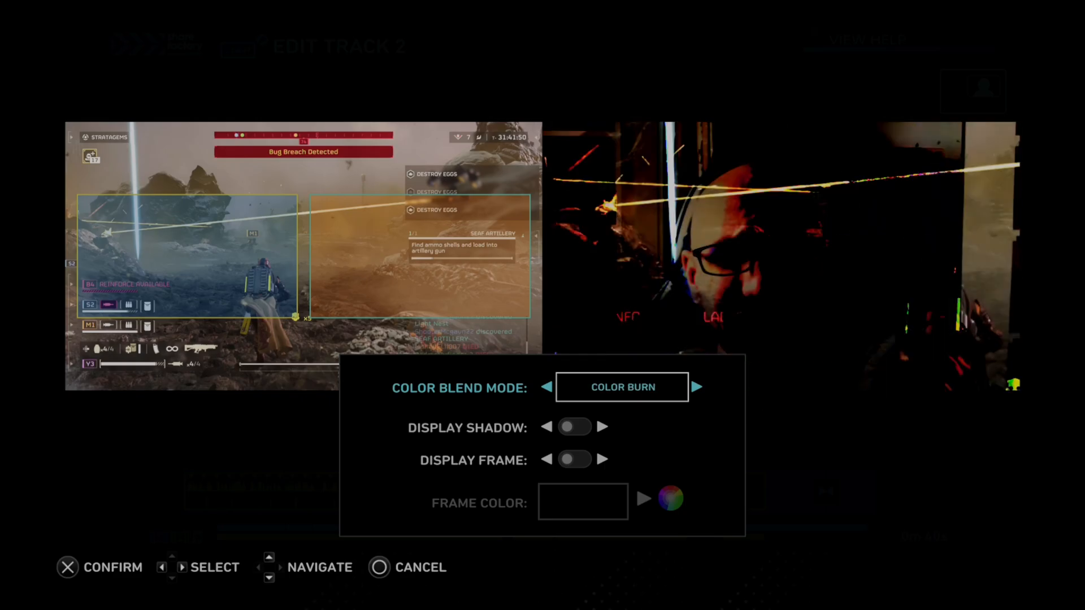
{"action": "left_click", "coordinate": [698, 387]}
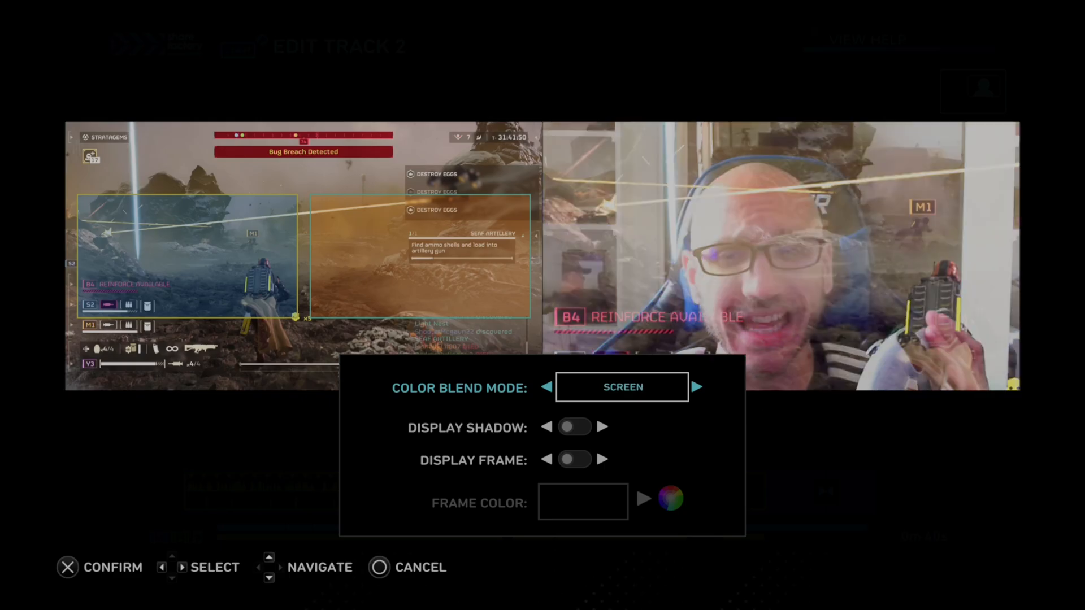
{"action": "left_click", "coordinate": [698, 387]}
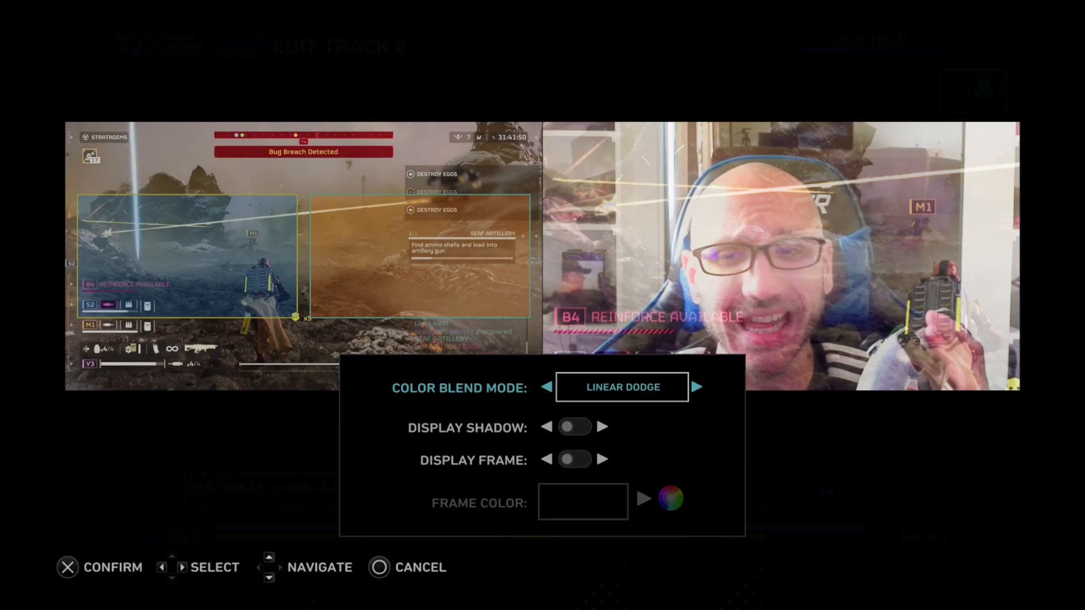
{"action": "left_click", "coordinate": [696, 387]}
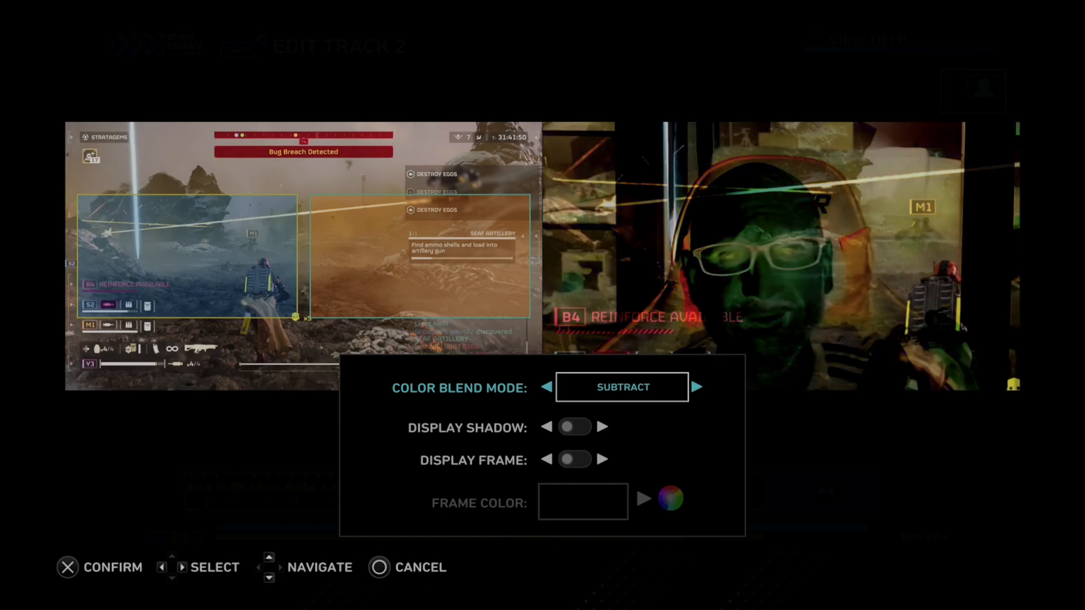
{"action": "left_click", "coordinate": [699, 386]}
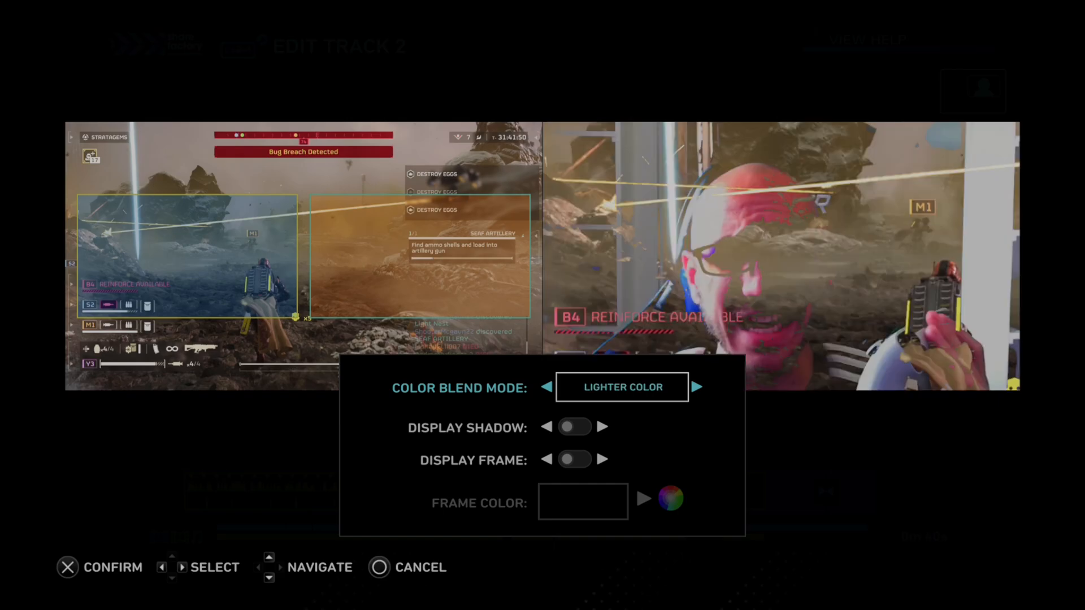
{"action": "left_click", "coordinate": [697, 386]}
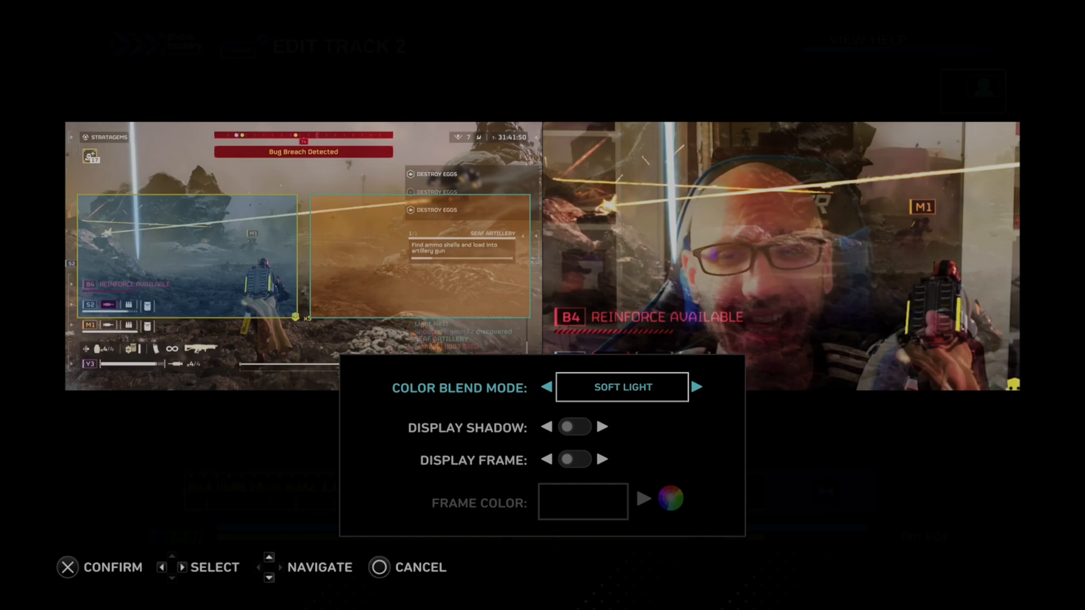
{"action": "left_click", "coordinate": [697, 387]}
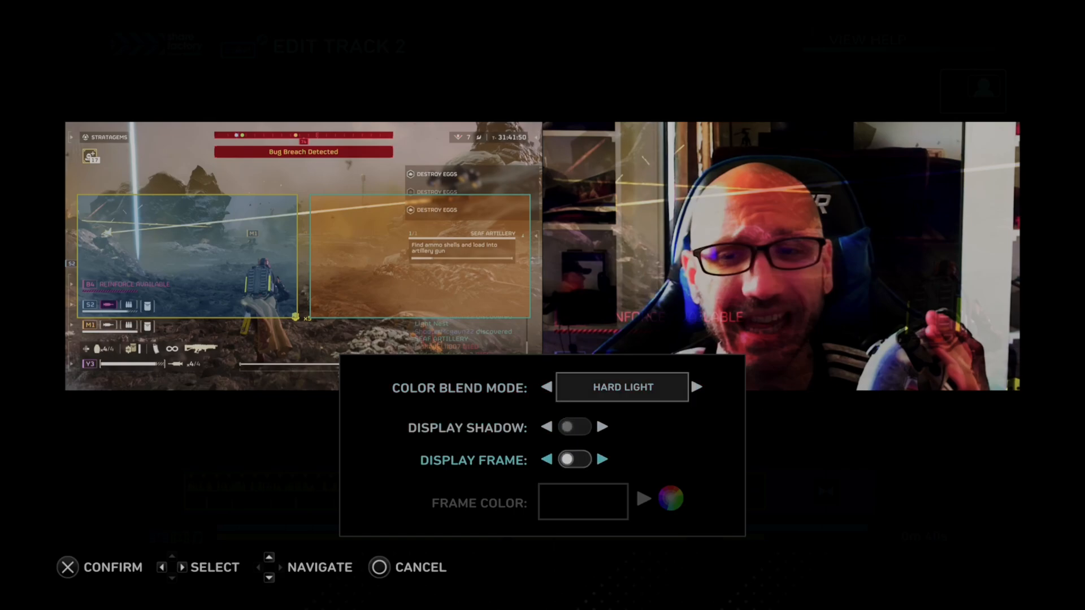
{"action": "left_click", "coordinate": [671, 500]}
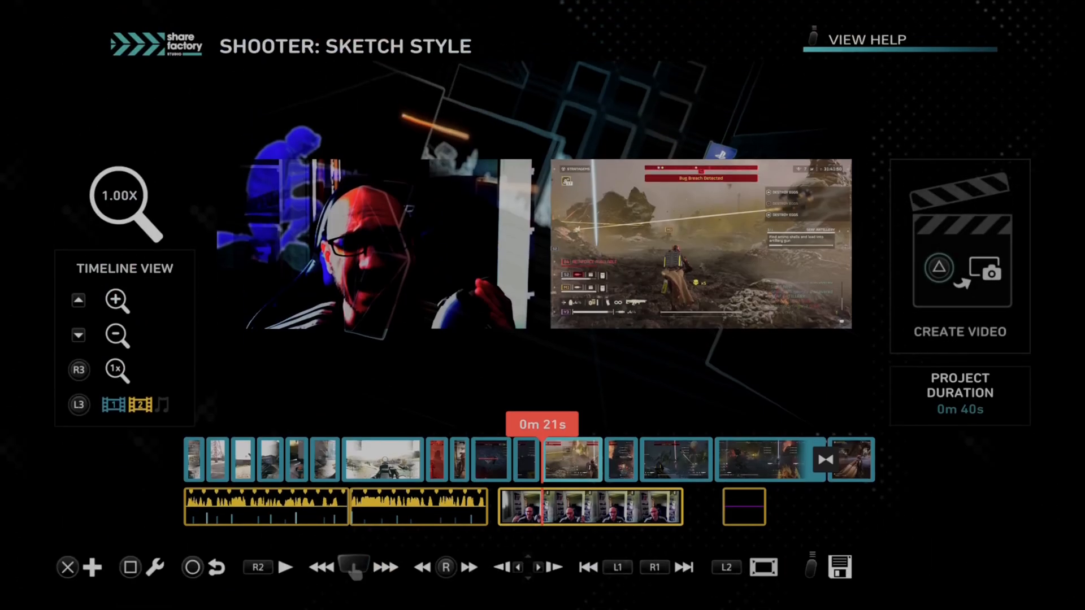
- Reopen the Track 2 editor from the project editing options
{"action": "left_click", "coordinate": [286, 568]}
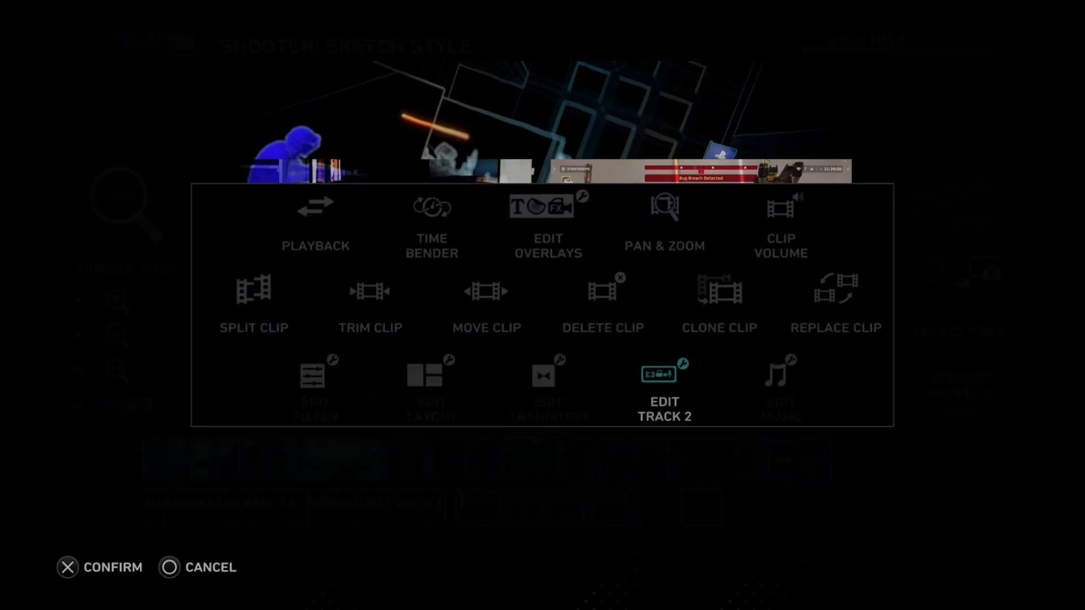
{"action": "left_click", "coordinate": [665, 373]}
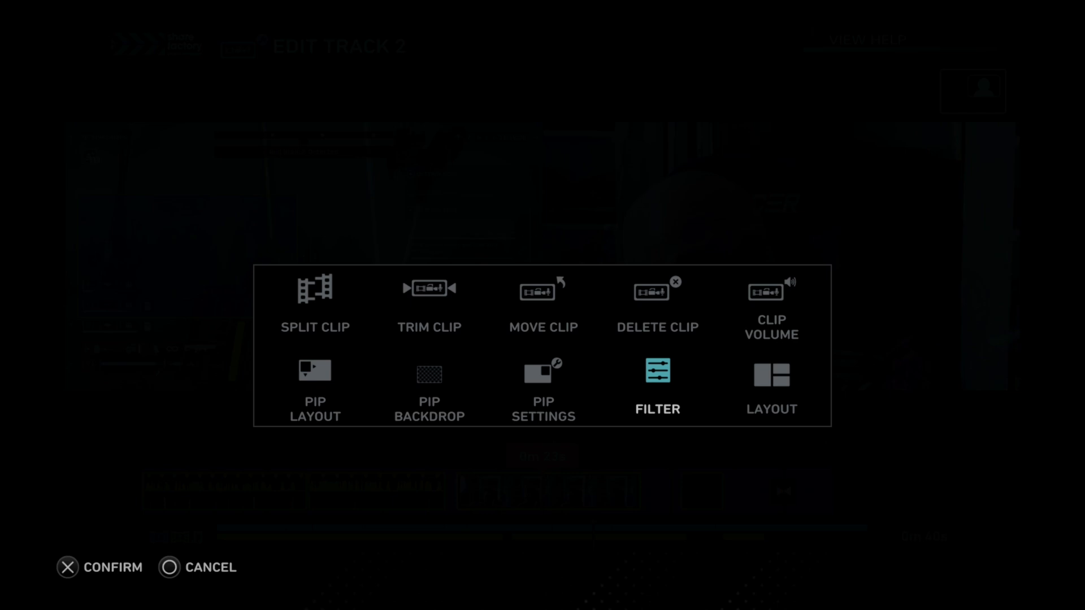
{"action": "left_click", "coordinate": [658, 371]}
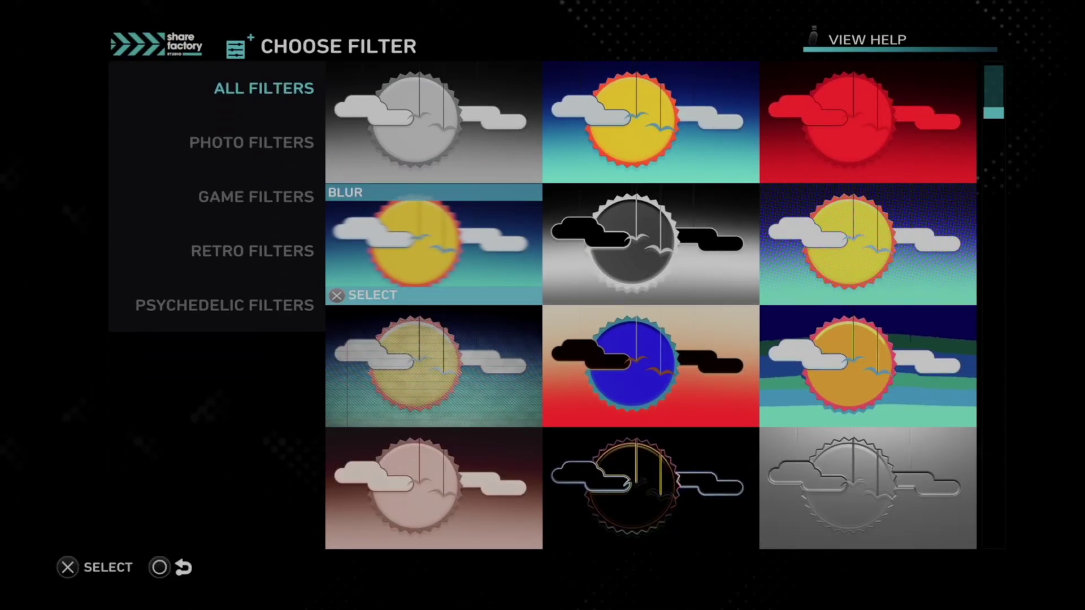
{"action": "scroll", "scroll_direction": "down", "scroll_amount": 3}
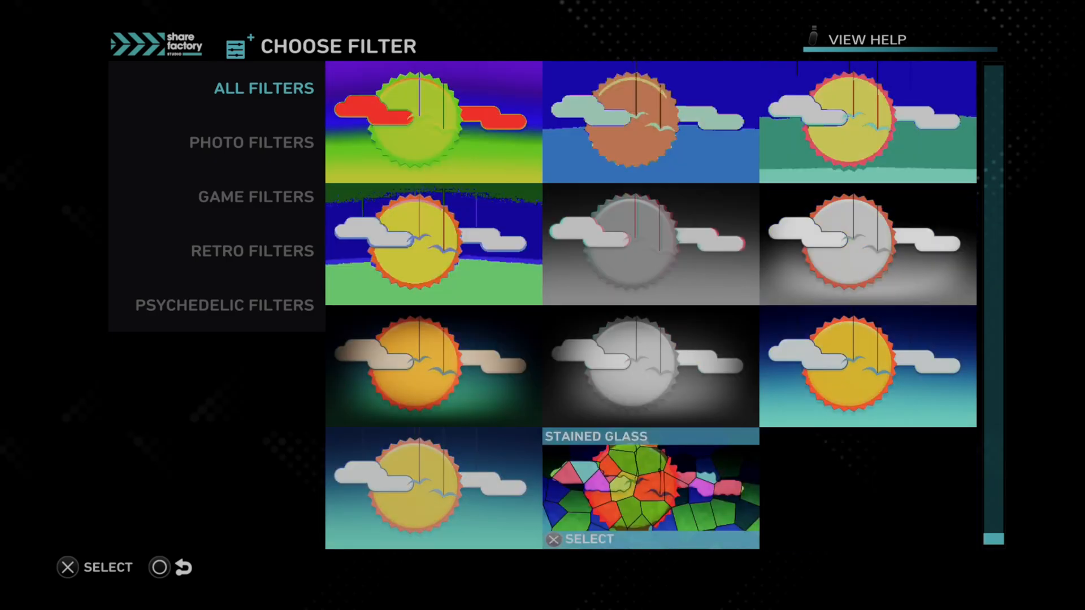
{"action": "scroll", "scroll_direction": "down", "scroll_amount": 3}
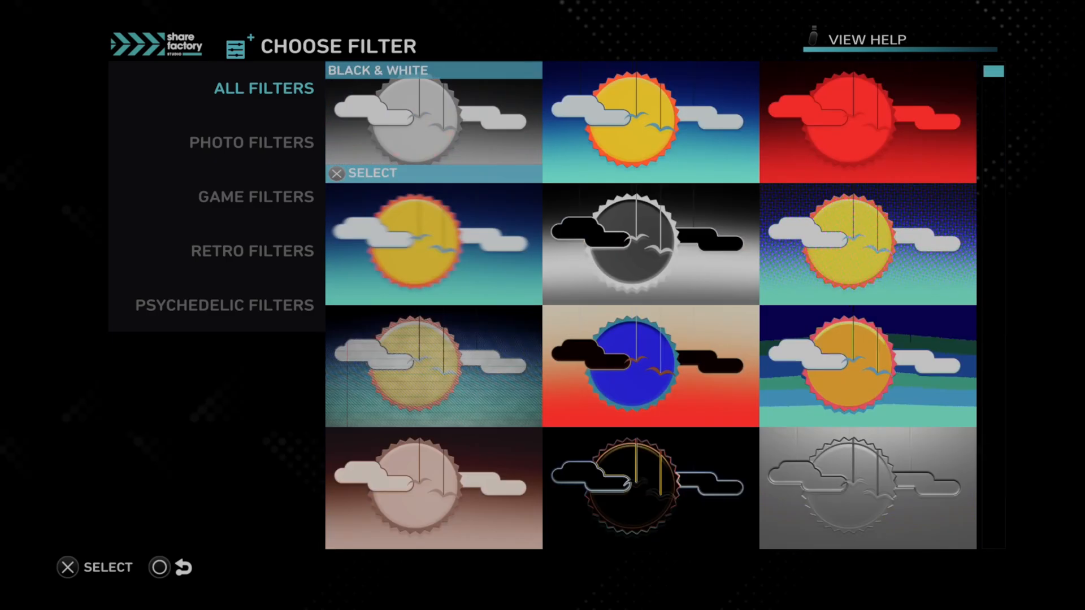
{"action": "scroll", "scroll_direction": "down", "scroll_amount": 3}
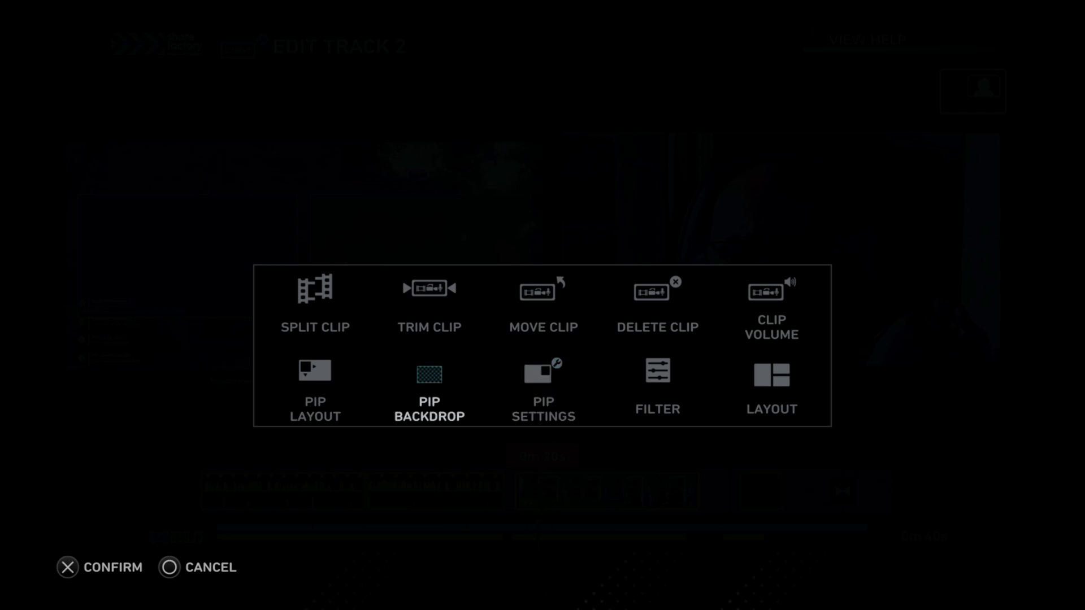
- Set the DUALSHOCK 3 controller screenshot as the PIP backdrop behind webcam and gameplay
{"action": "left_click", "coordinate": [429, 375]}
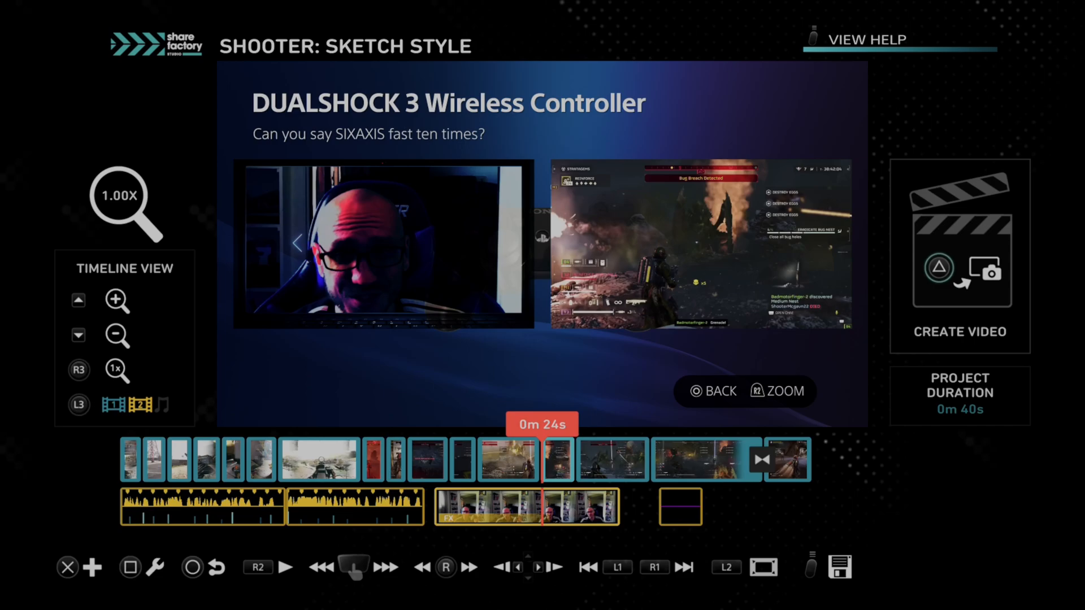
- Change Track 2's PIP layout to Top Right, insetting the webcam over full-size gameplay
{"action": "left_click", "coordinate": [287, 568]}
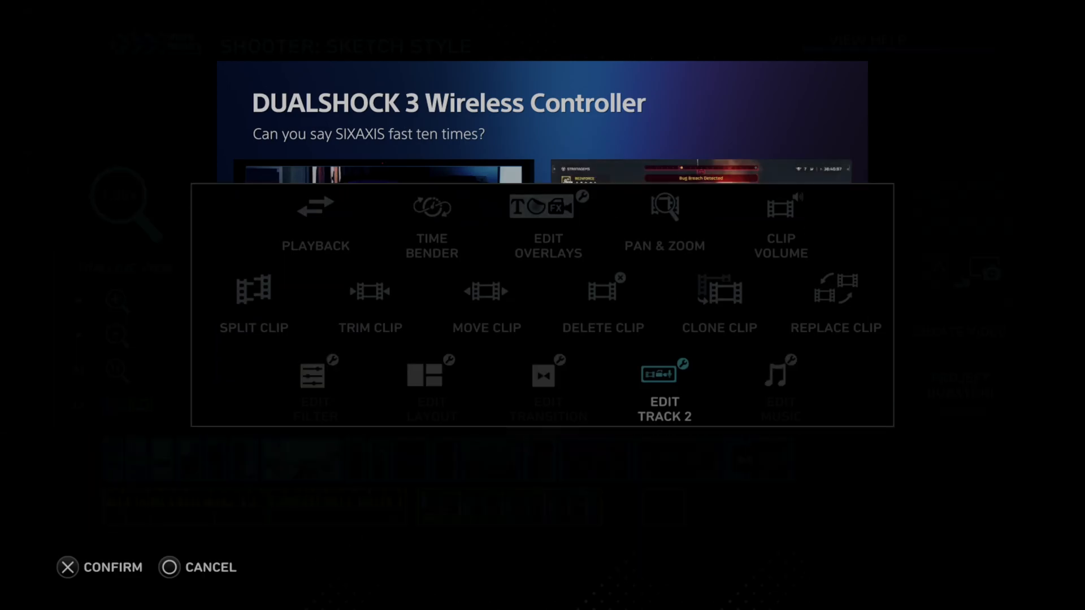
{"action": "left_click", "coordinate": [665, 379]}
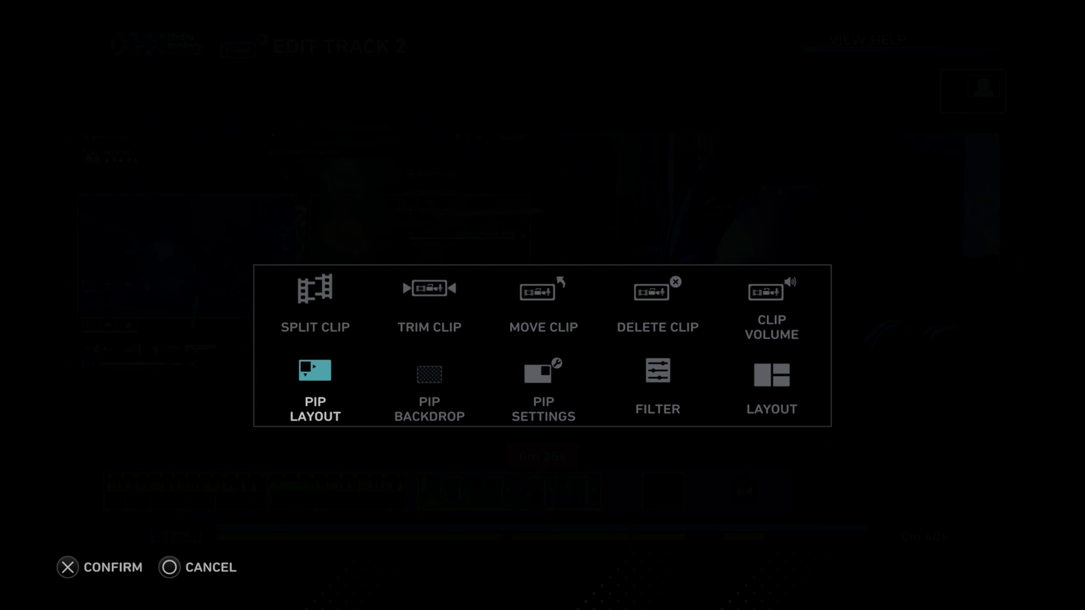
{"action": "left_click", "coordinate": [315, 371]}
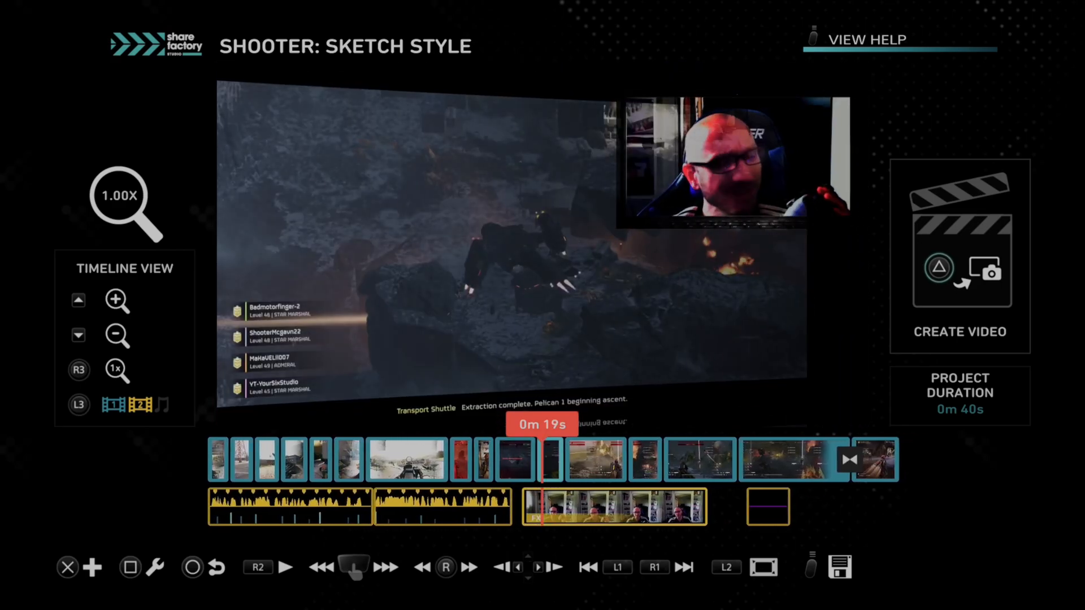
- Reach Track 2's PIP layout choices from the project editing options
{"action": "left_click", "coordinate": [288, 568]}
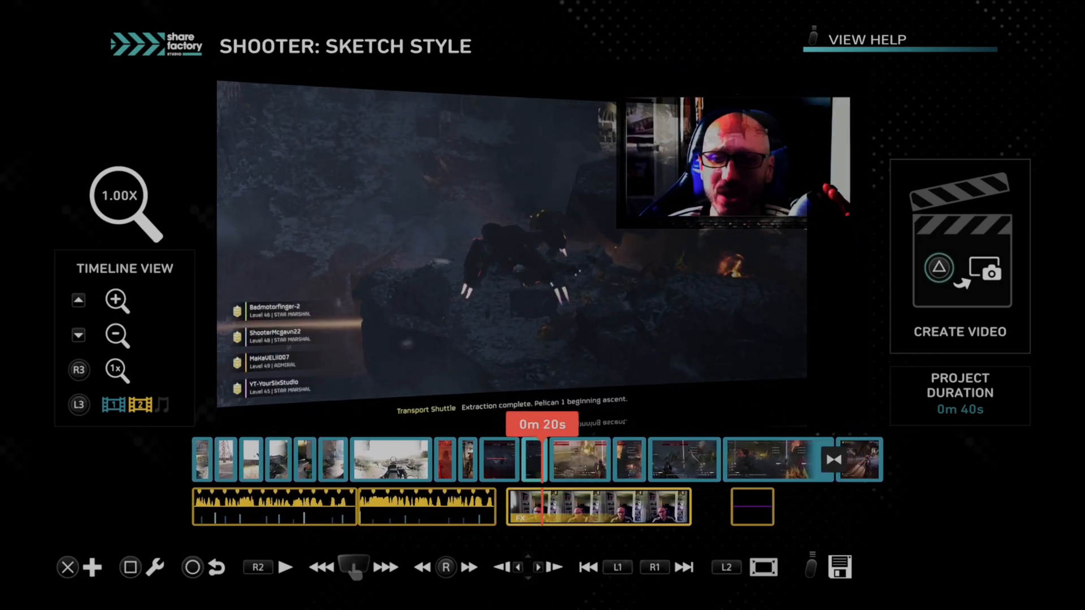
{"action": "left_click", "coordinate": [290, 567]}
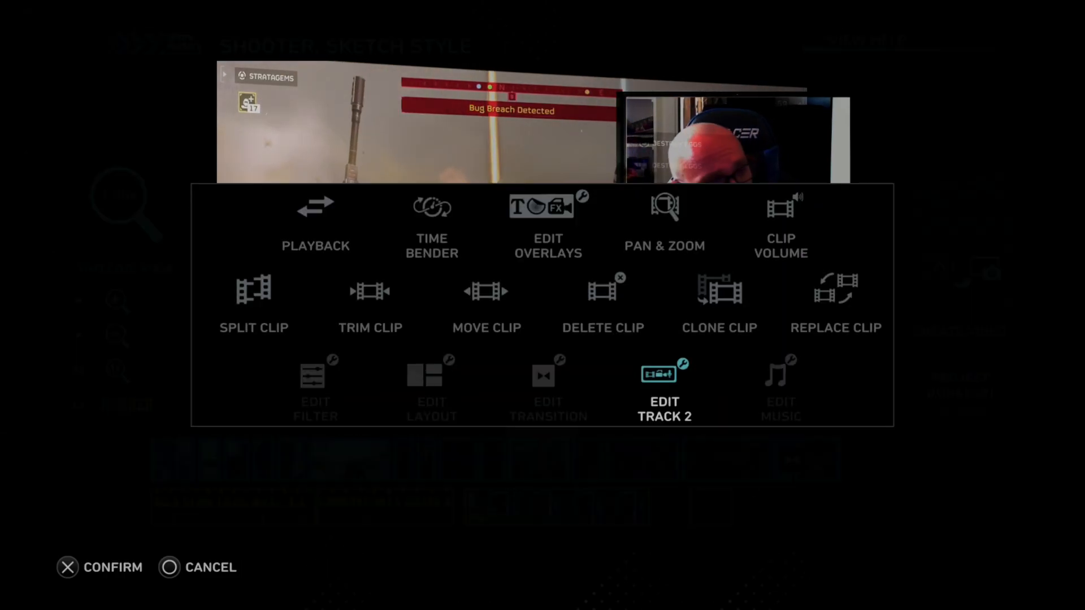
{"action": "left_click", "coordinate": [664, 379]}
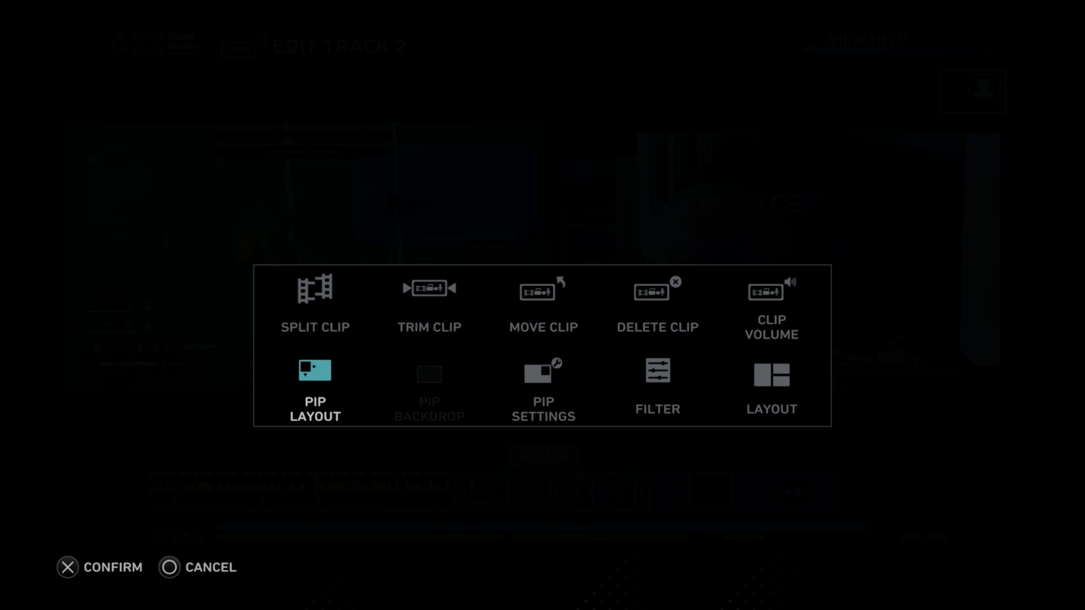
{"action": "left_click", "coordinate": [315, 384]}
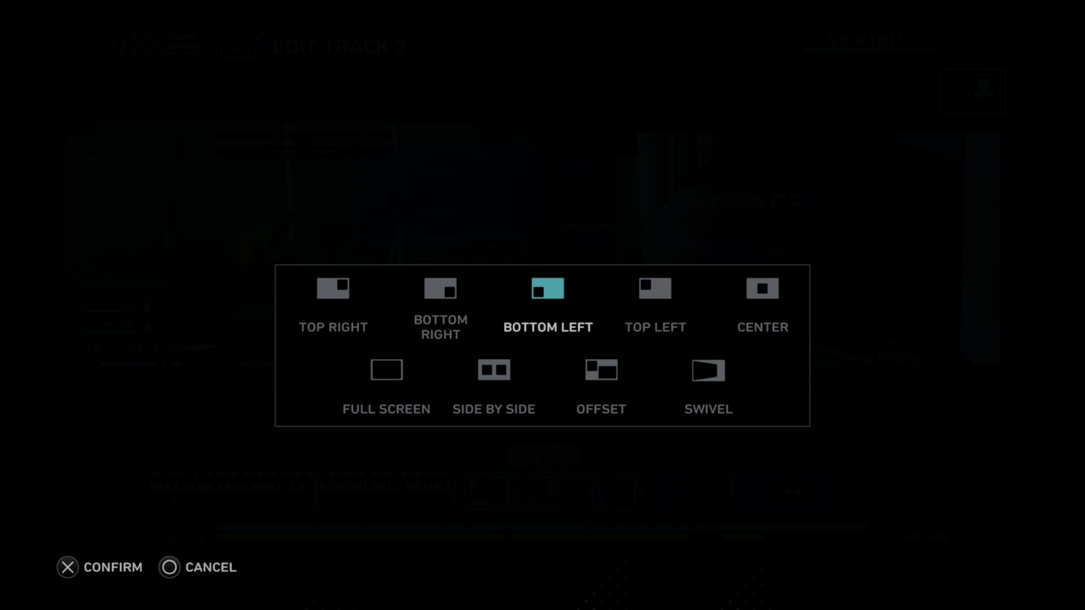
- Step past Top Right and Side-by-Side to apply the Offset layout with webcam at top left
{"action": "left_click", "coordinate": [332, 289]}
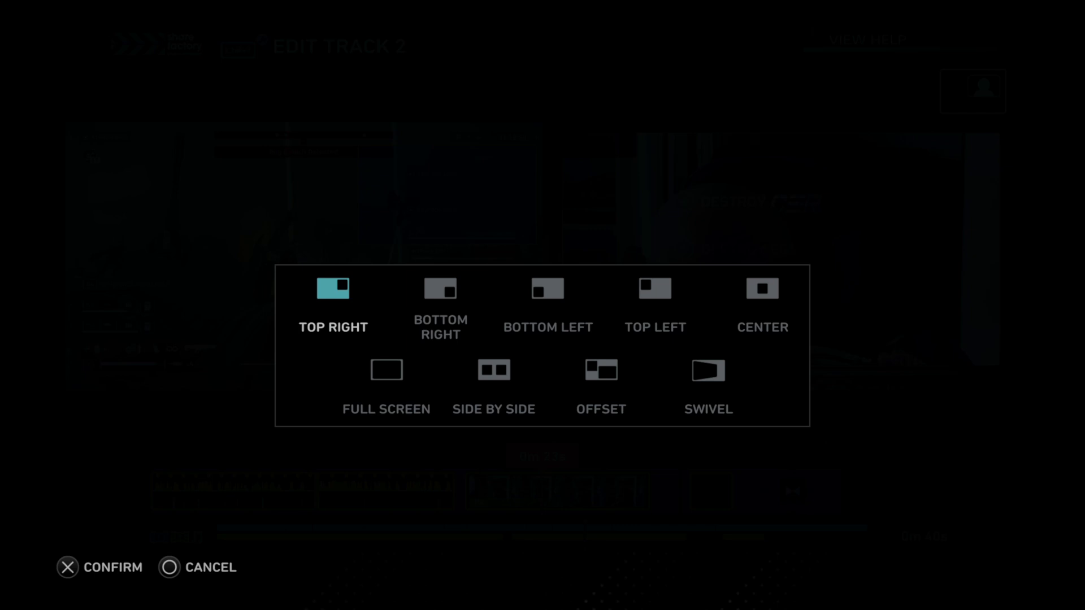
{"action": "left_click", "coordinate": [493, 370]}
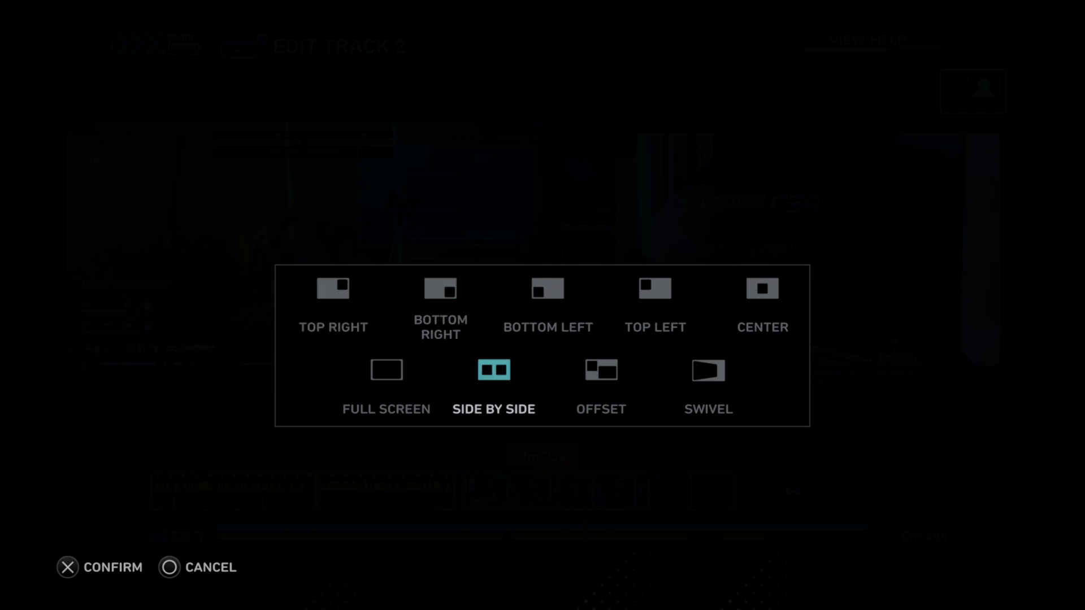
{"action": "left_click", "coordinate": [67, 568]}
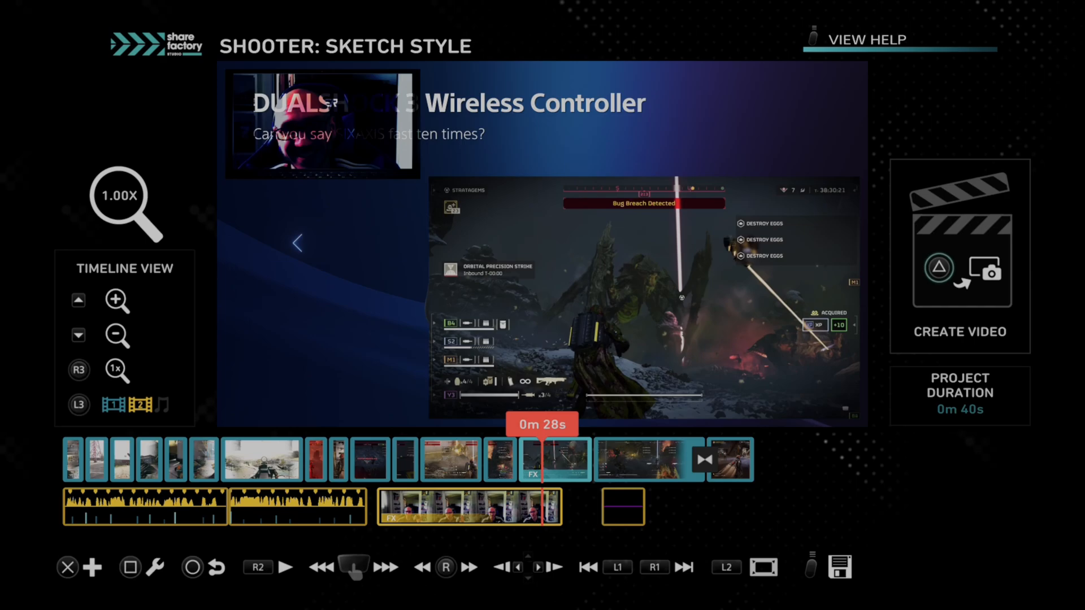
- Zoom the timeline out briefly, then in to 1.70x around 0m 28s
{"action": "left_click", "coordinate": [116, 335]}
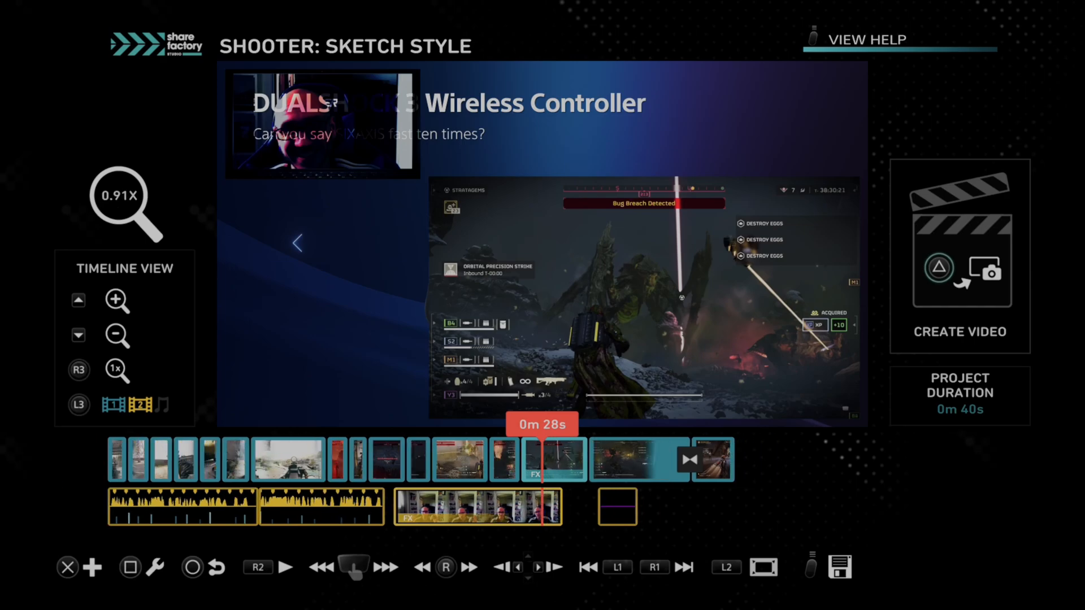
{"action": "left_click", "coordinate": [117, 300]}
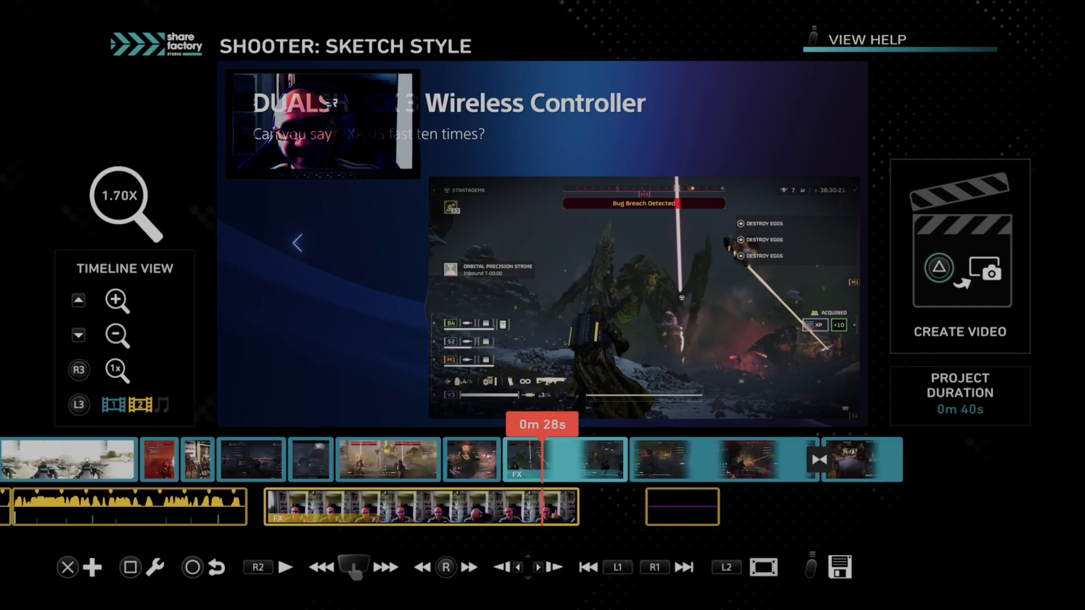